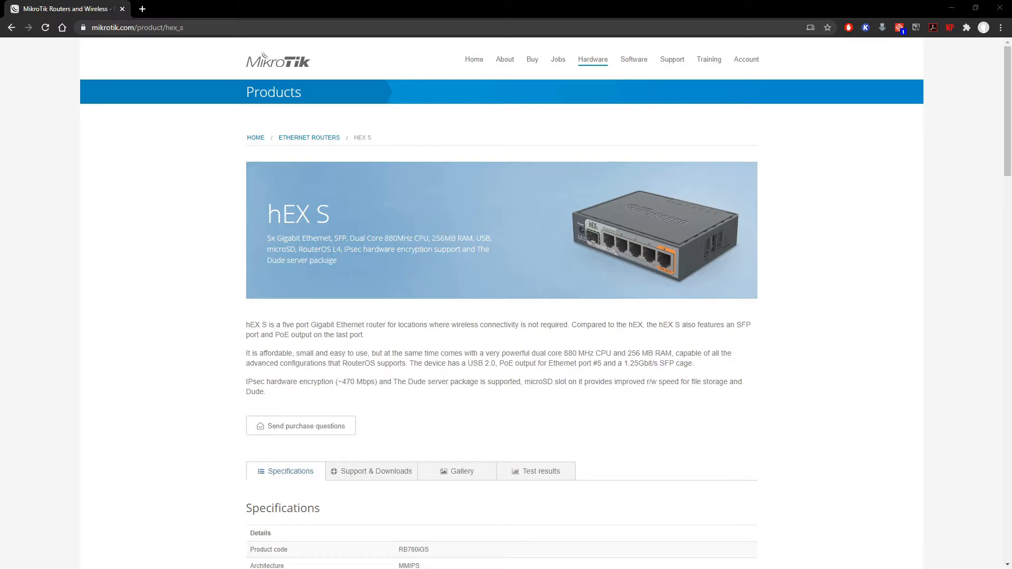
Step: Find WinBox 3.27 on MikroTik's software downloads page and download the 64-bit version
scroll("down", 3)
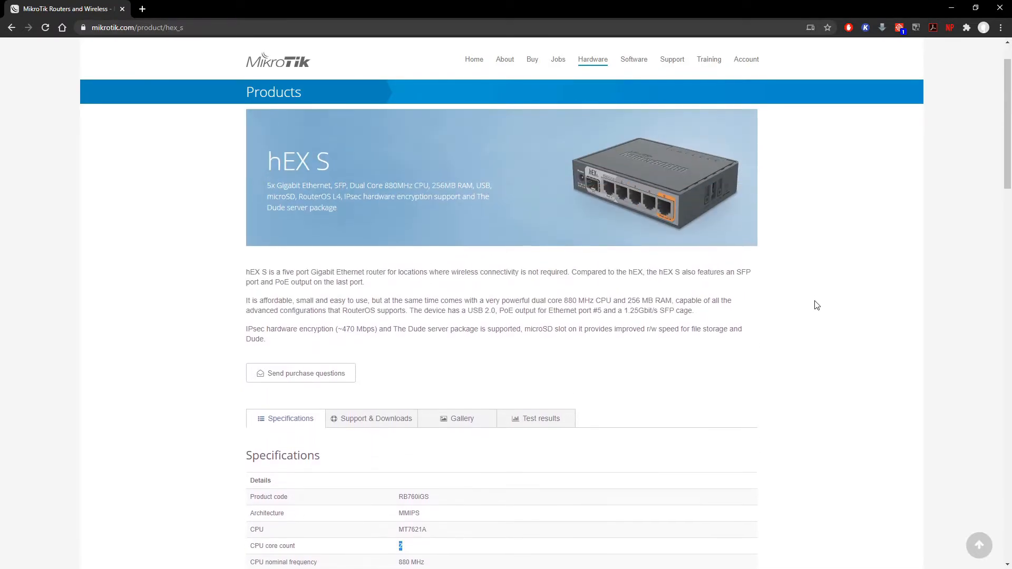
scroll("down", 3)
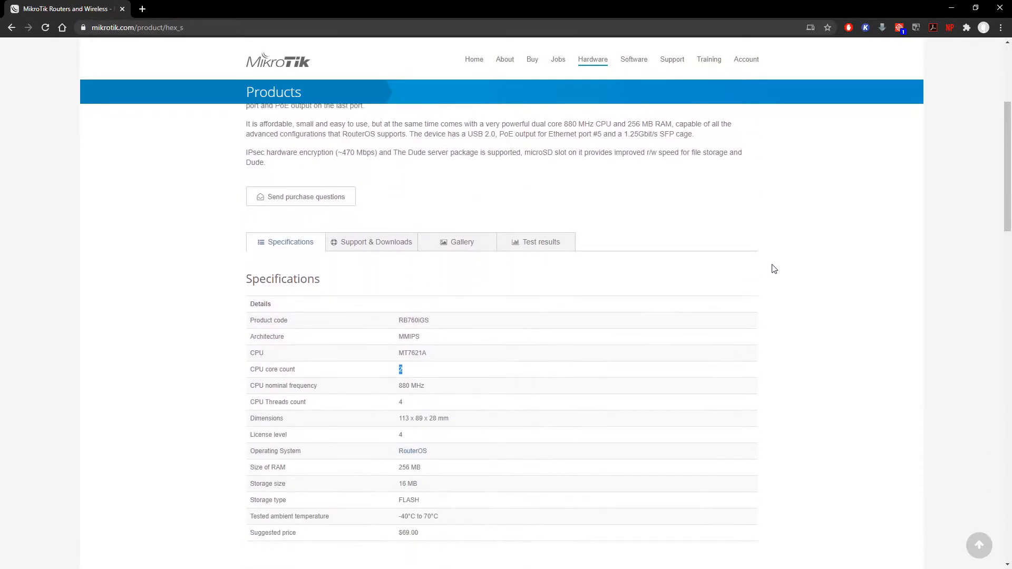
scroll("down", 3)
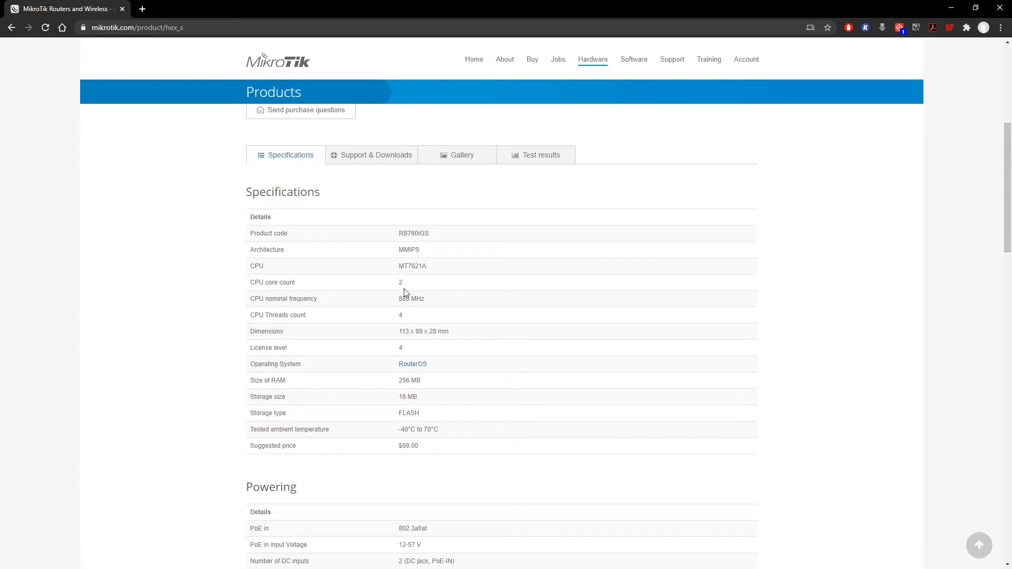
mouse_move(508, 303)
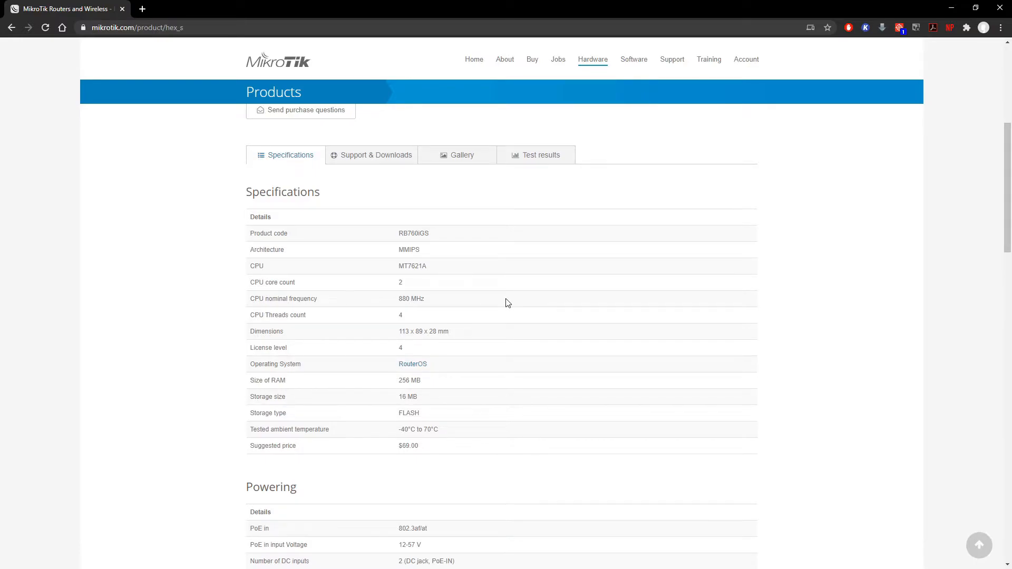
mouse_move(404, 316)
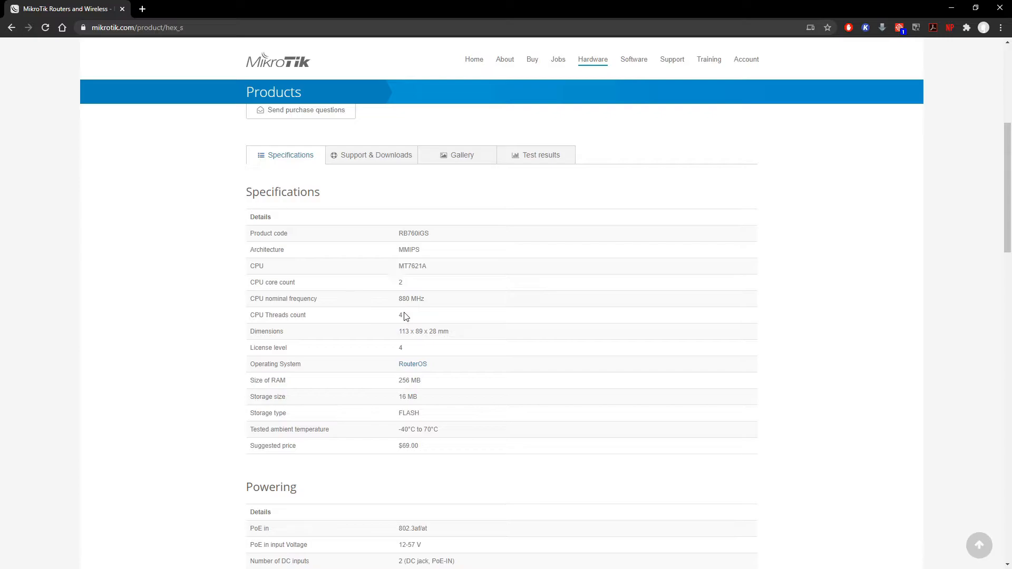
scroll("up", 3)
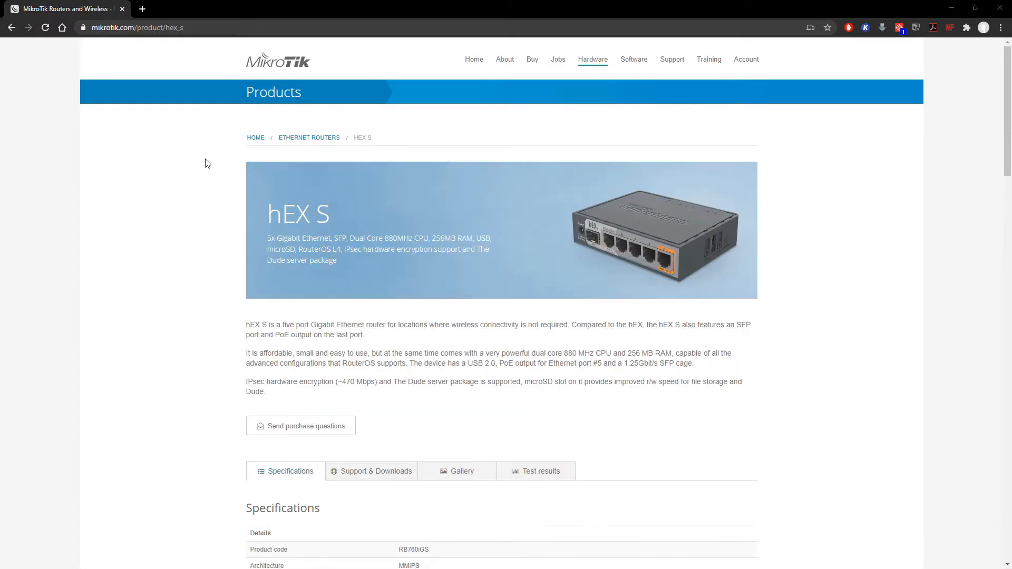
mouse_move(552, 110)
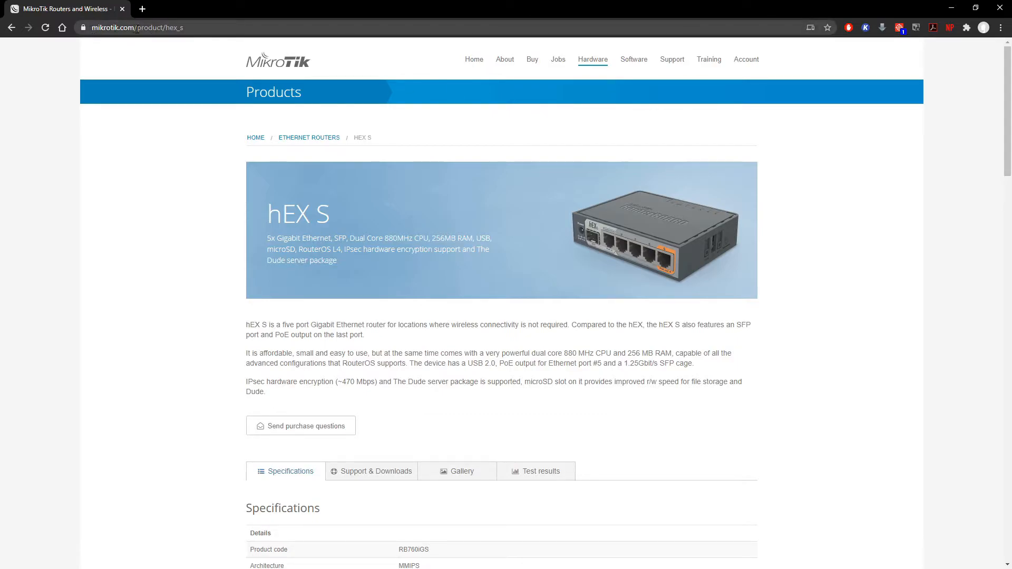
left_click(473, 58)
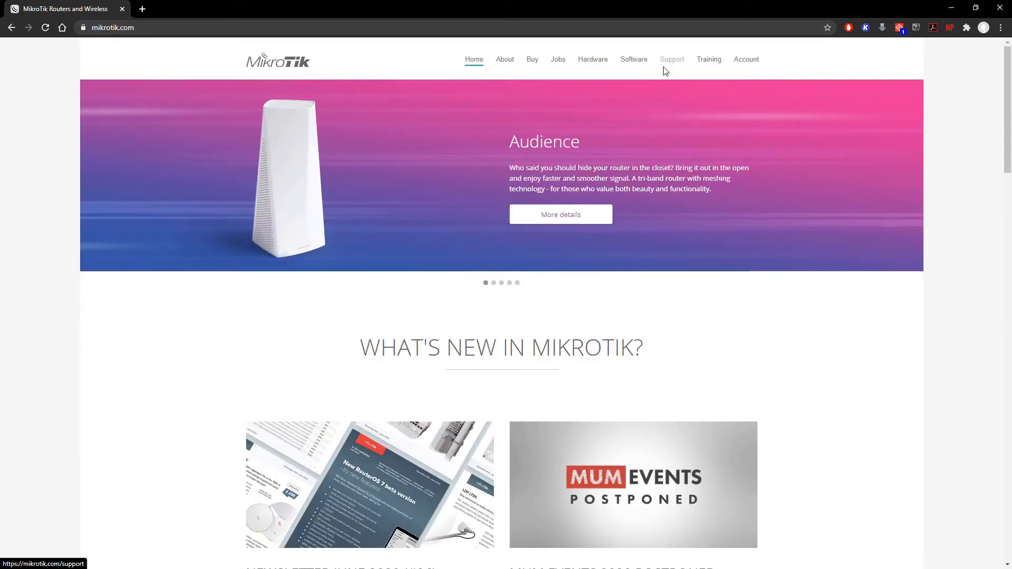
left_click(633, 58)
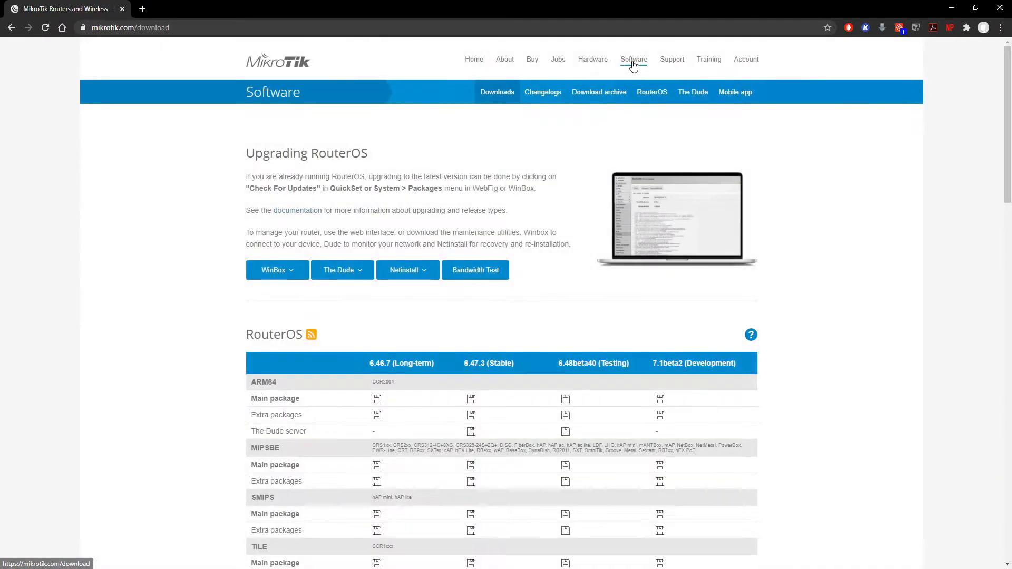
left_click(273, 270)
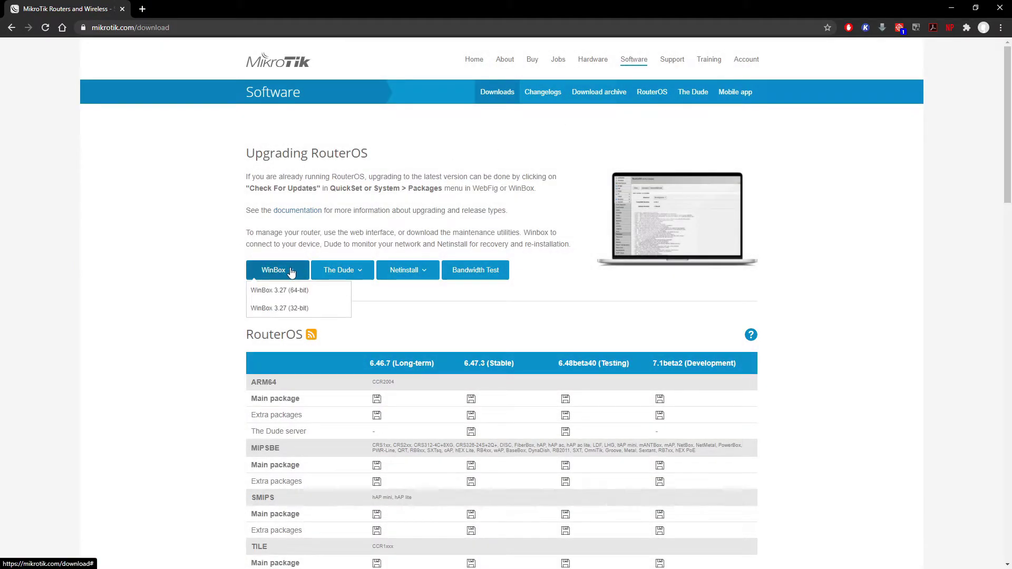
mouse_move(317, 294)
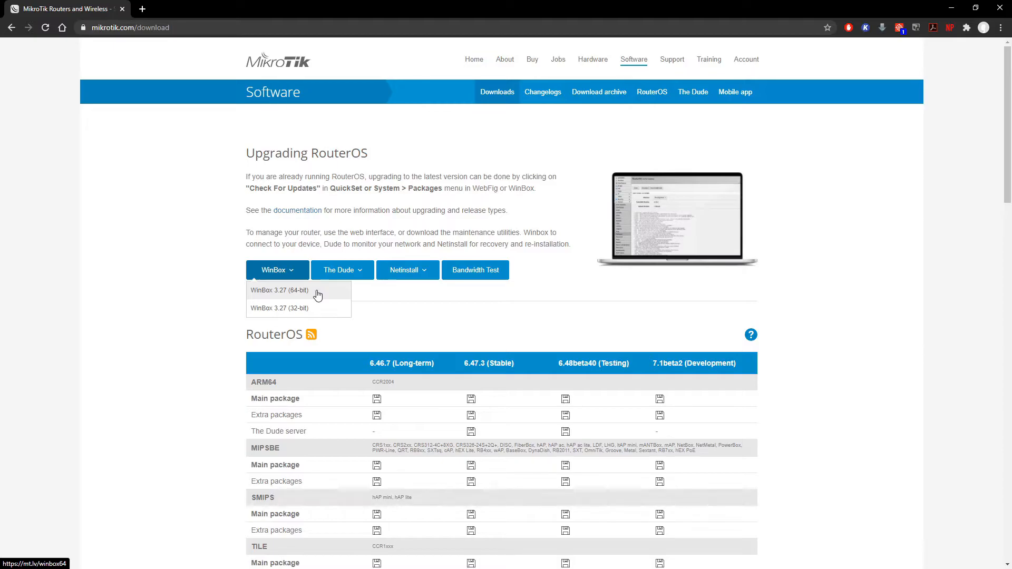
mouse_move(306, 316)
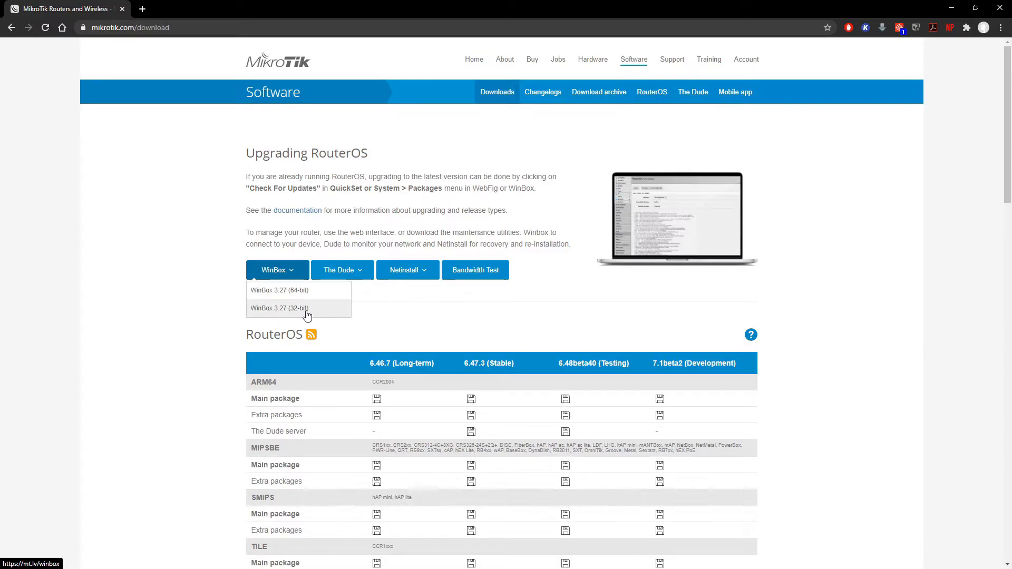
mouse_move(295, 316)
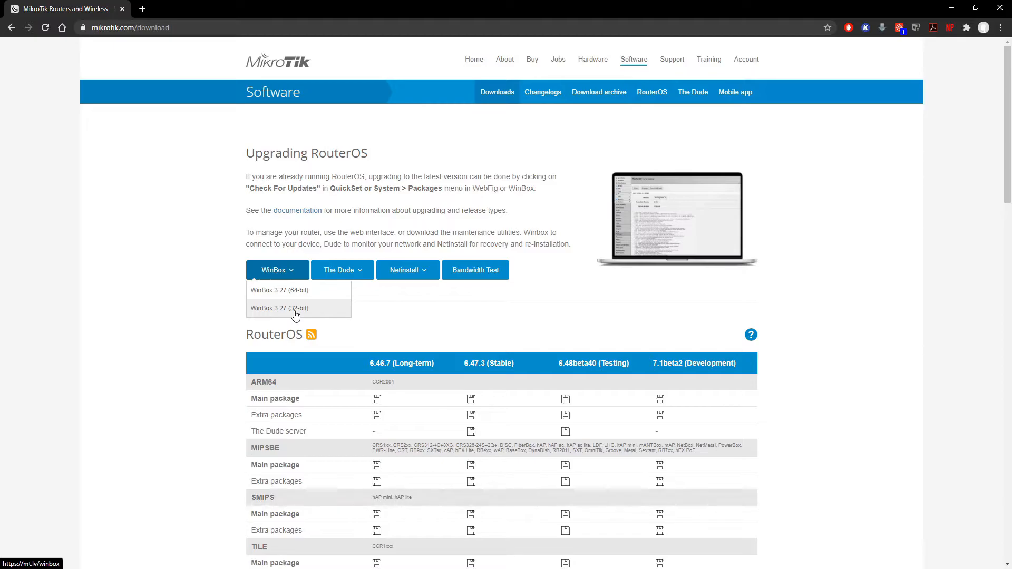
mouse_move(279, 290)
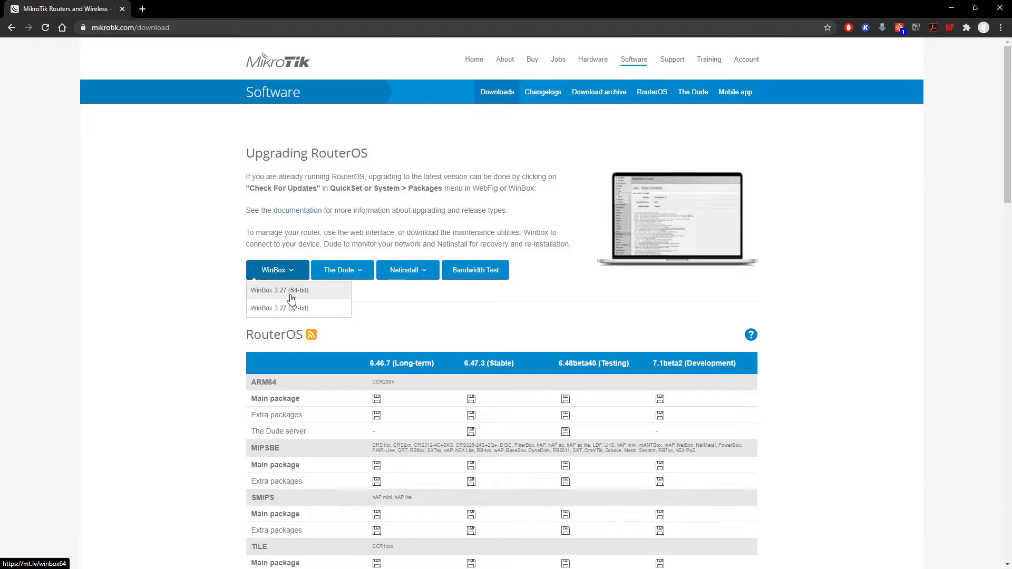
mouse_move(291, 308)
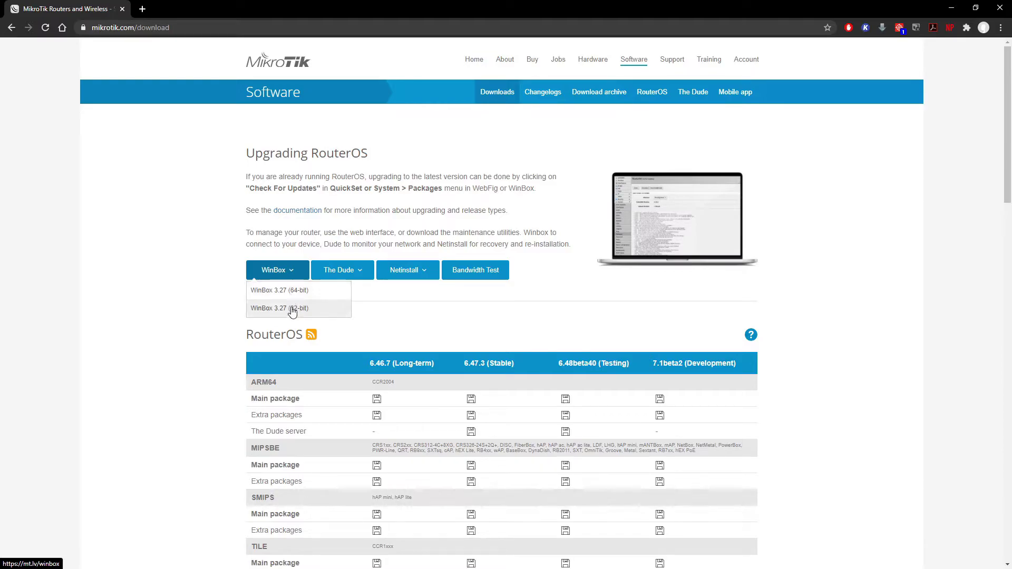
mouse_move(297, 290)
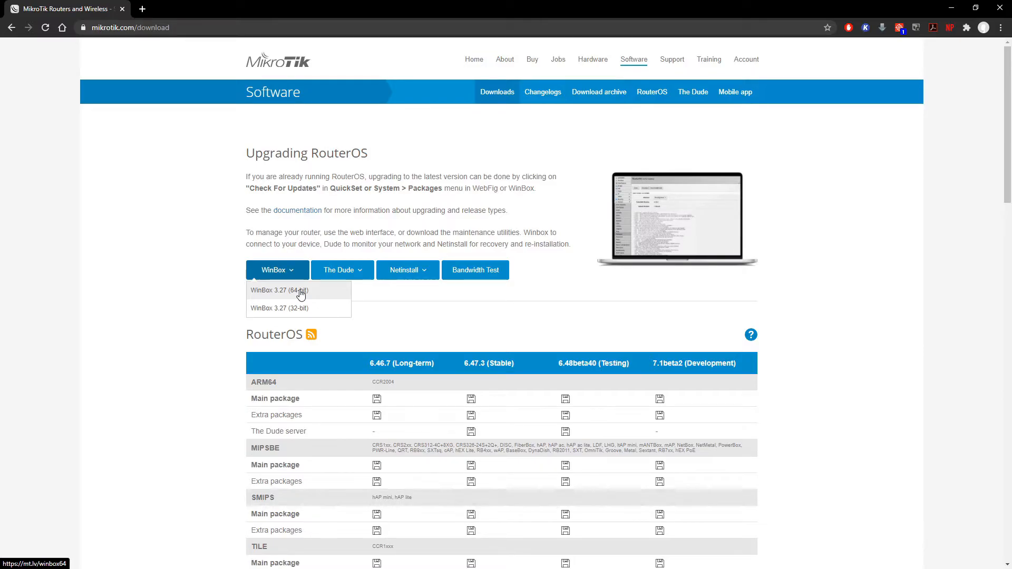
mouse_move(315, 295)
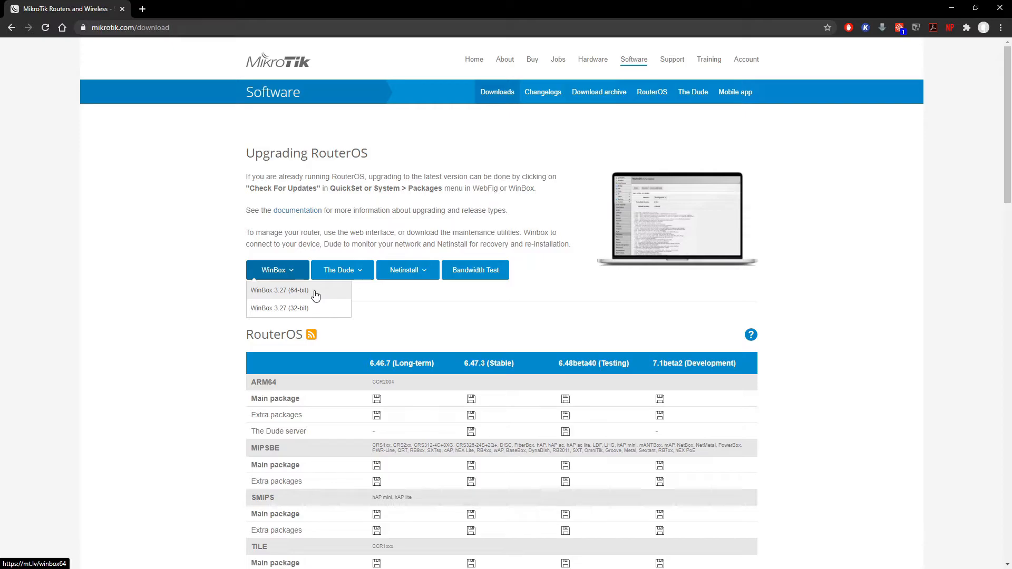
left_click(279, 289)
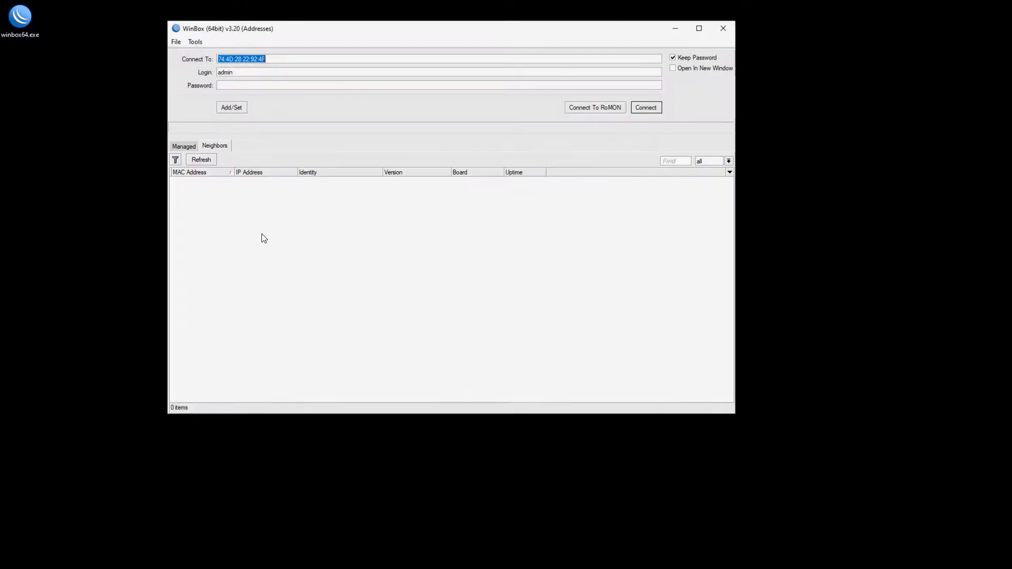
Step: Log in to the hEX router at 192.168.88.1 from the WinBox Neighbors list
left_click(201, 160)
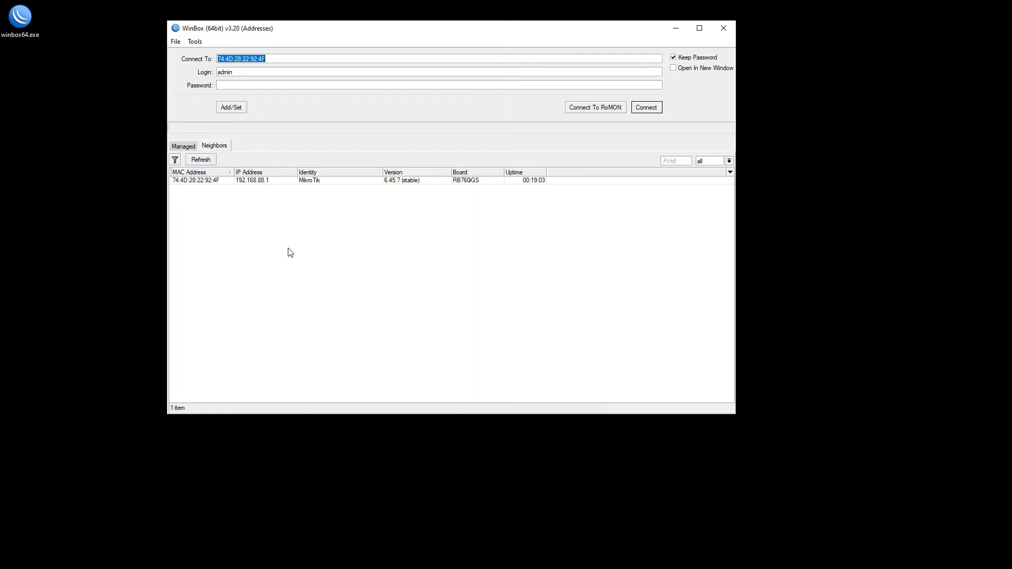
mouse_move(227, 204)
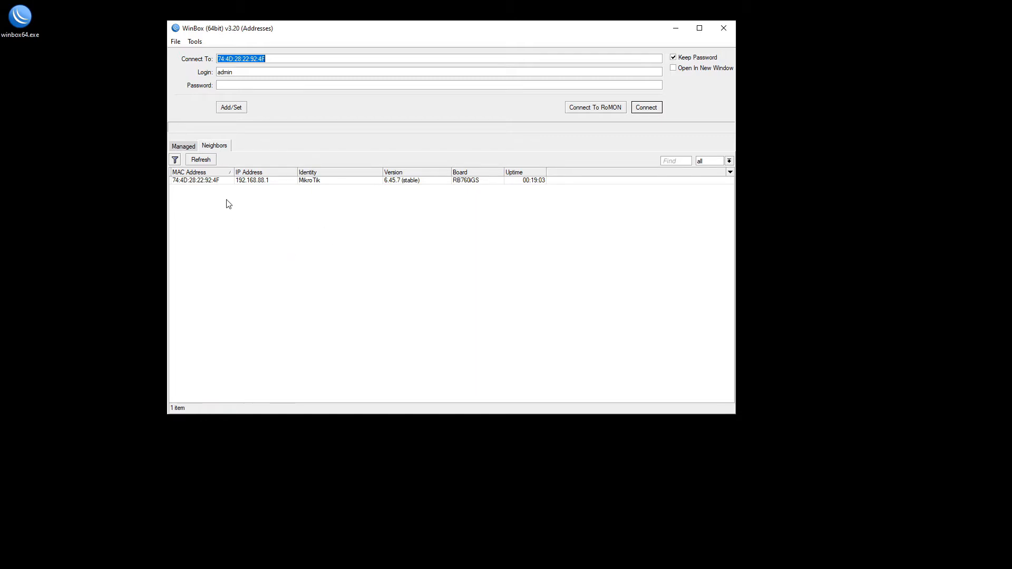
mouse_move(257, 187)
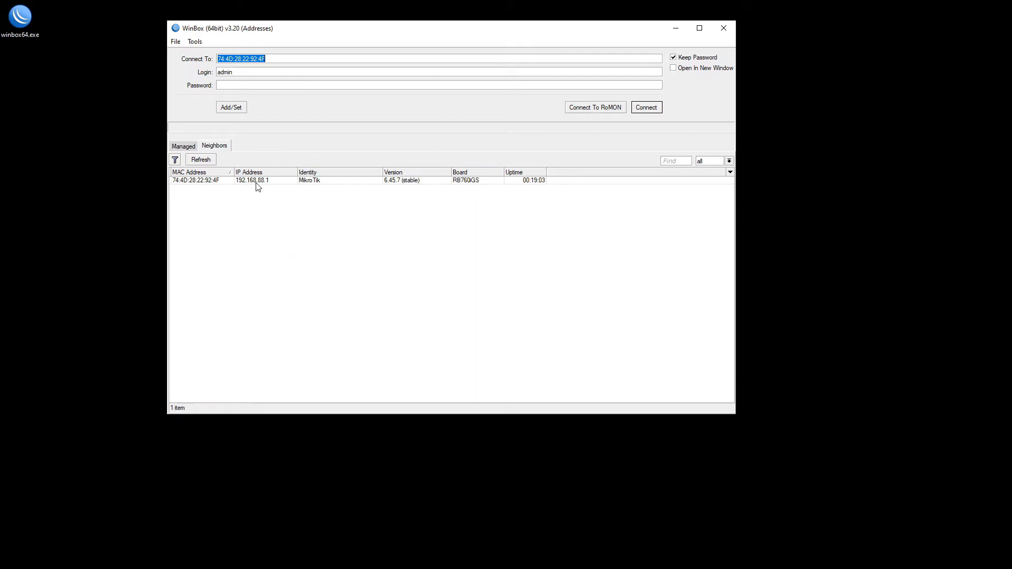
mouse_move(263, 184)
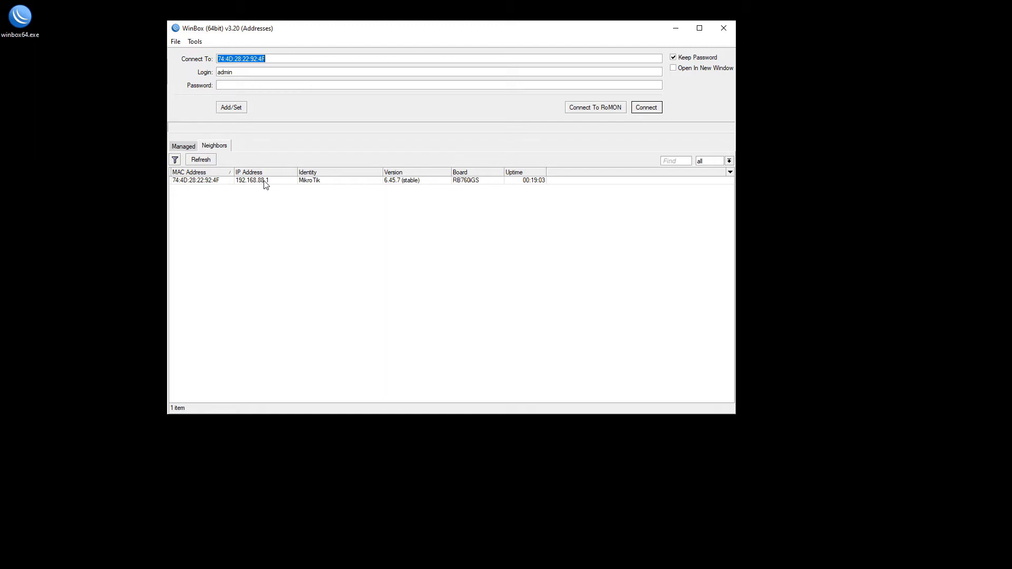
mouse_move(251, 186)
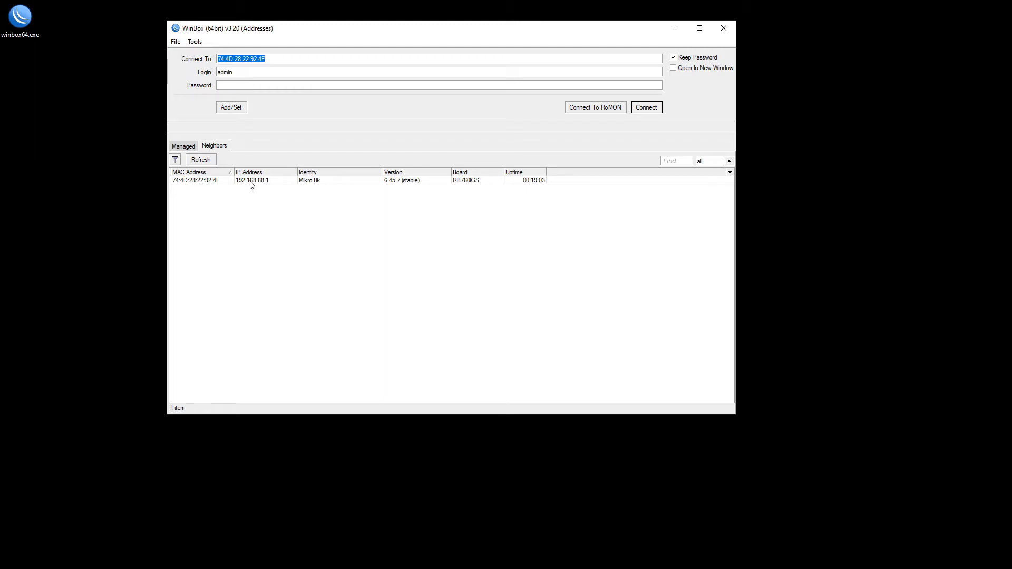
left_click(258, 180)
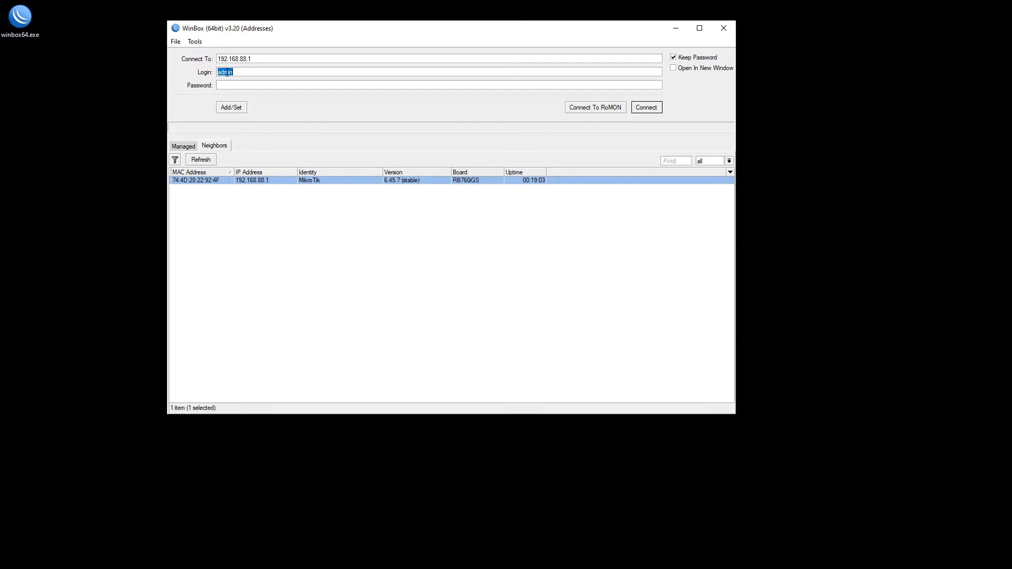
left_click(437, 85)
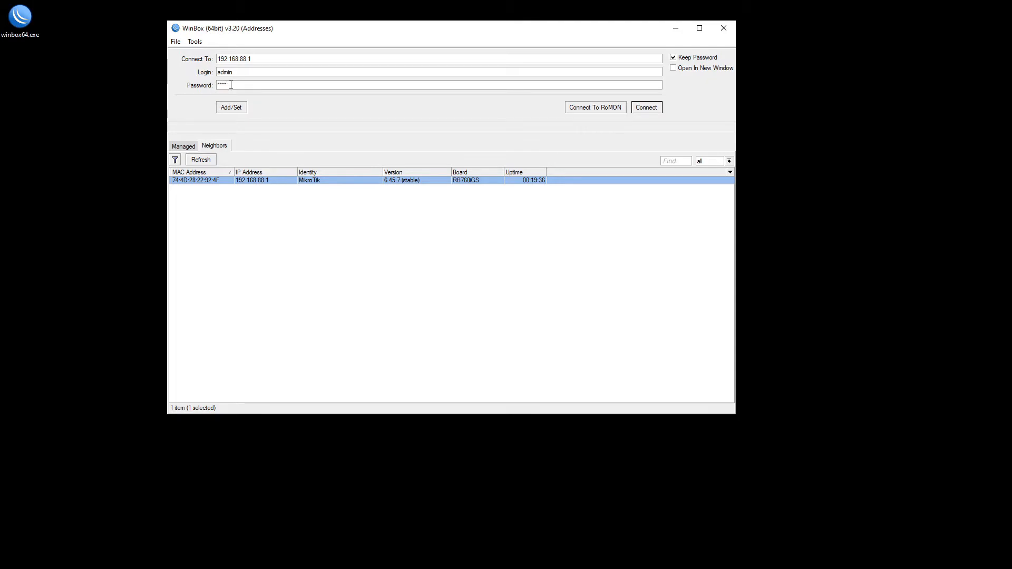
left_click(645, 107)
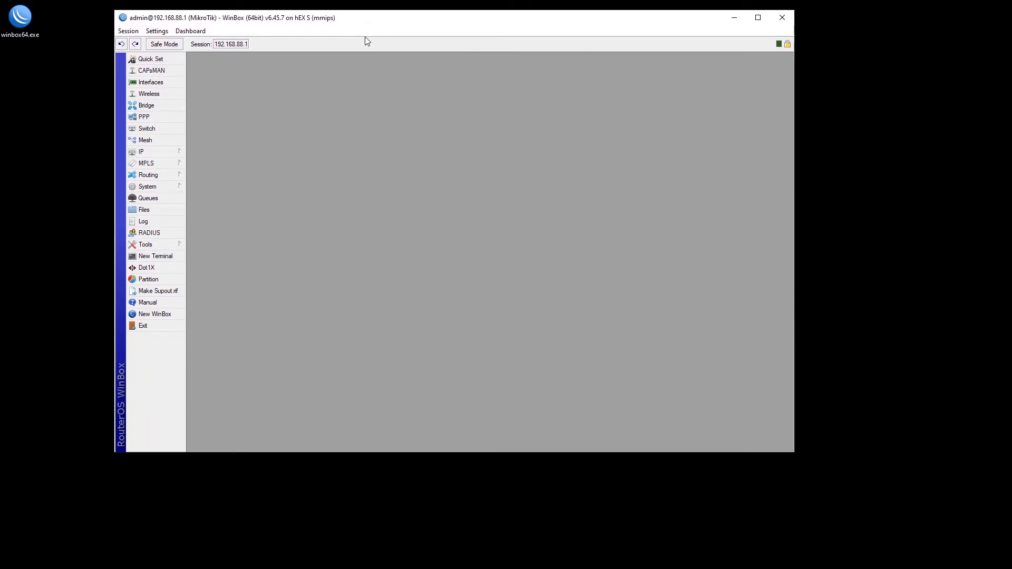
mouse_move(557, 330)
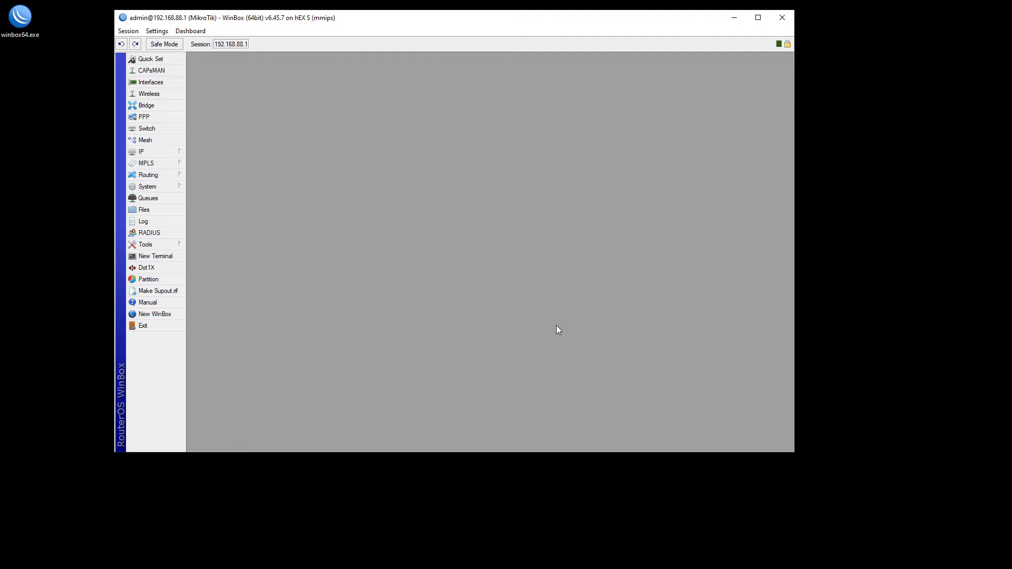
mouse_move(448, 219)
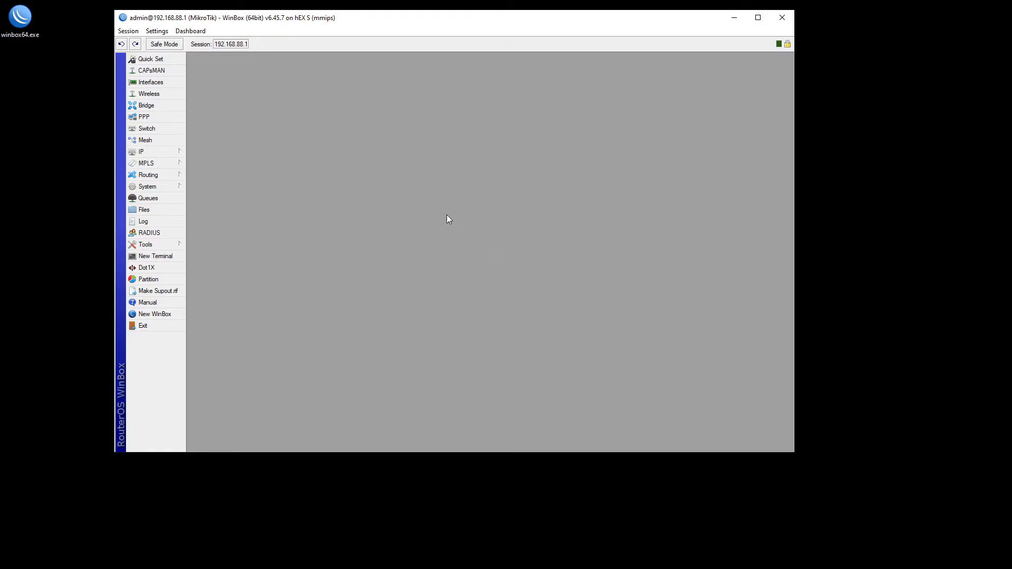
mouse_move(446, 215)
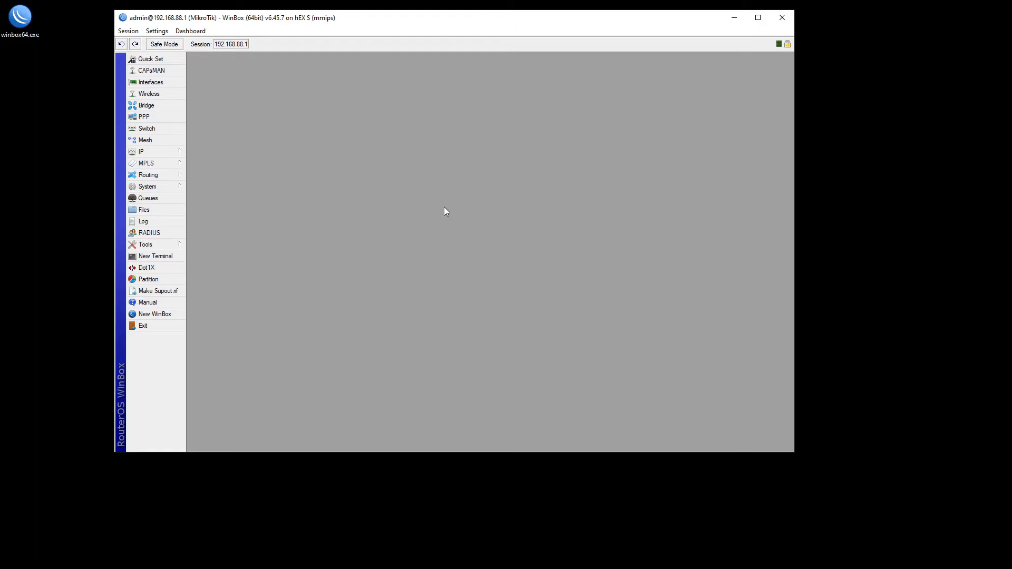
mouse_move(307, 169)
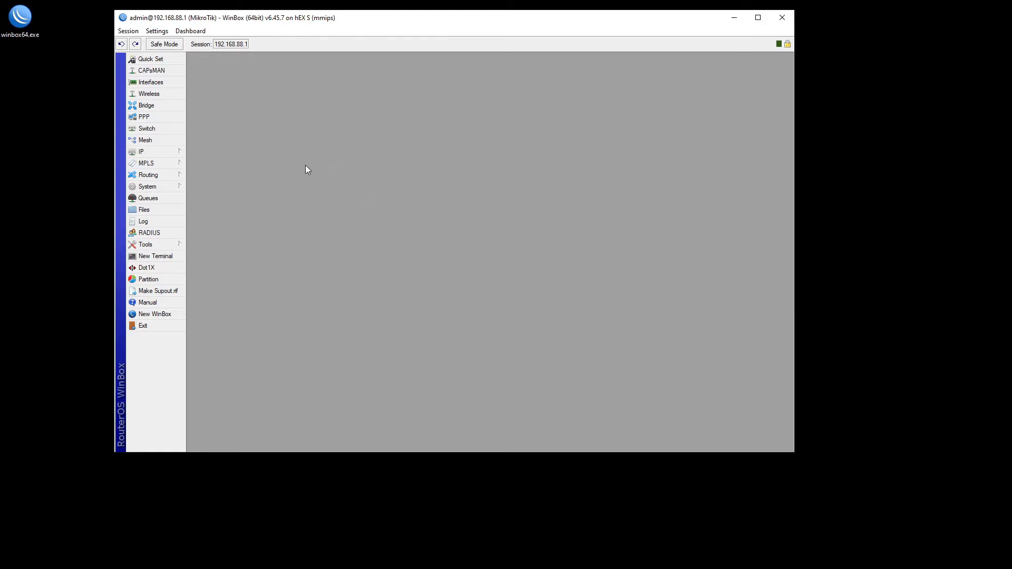
mouse_move(176, 187)
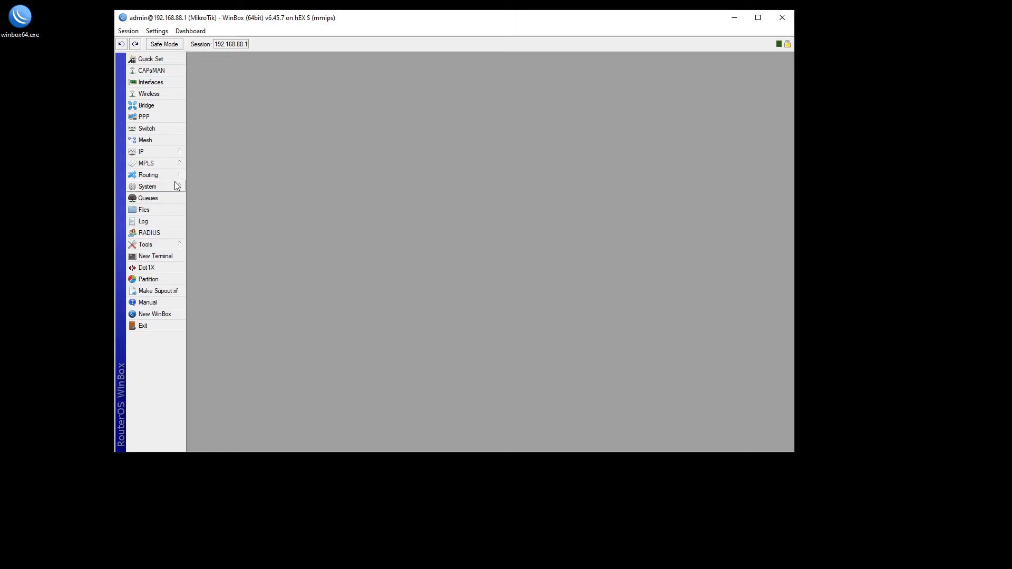
Step: Set and confirm a new password for the admin user, then close the User List
left_click(147, 187)
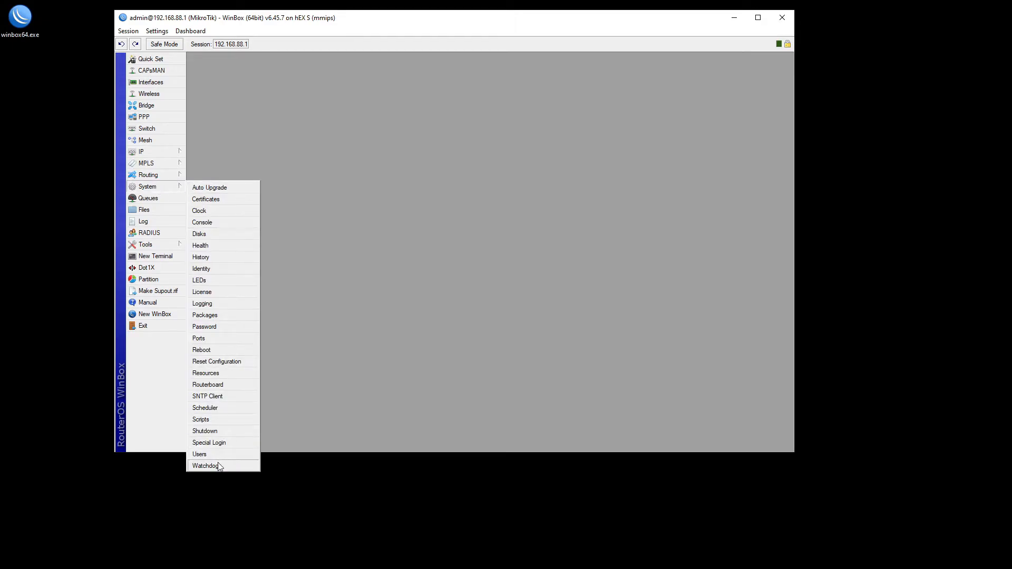
left_click(199, 454)
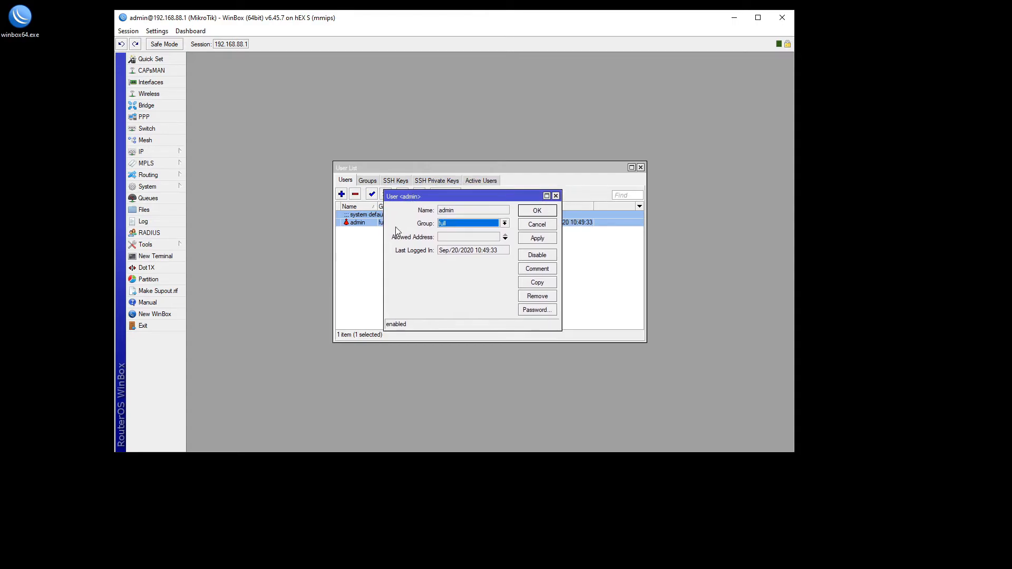
left_click(535, 309)
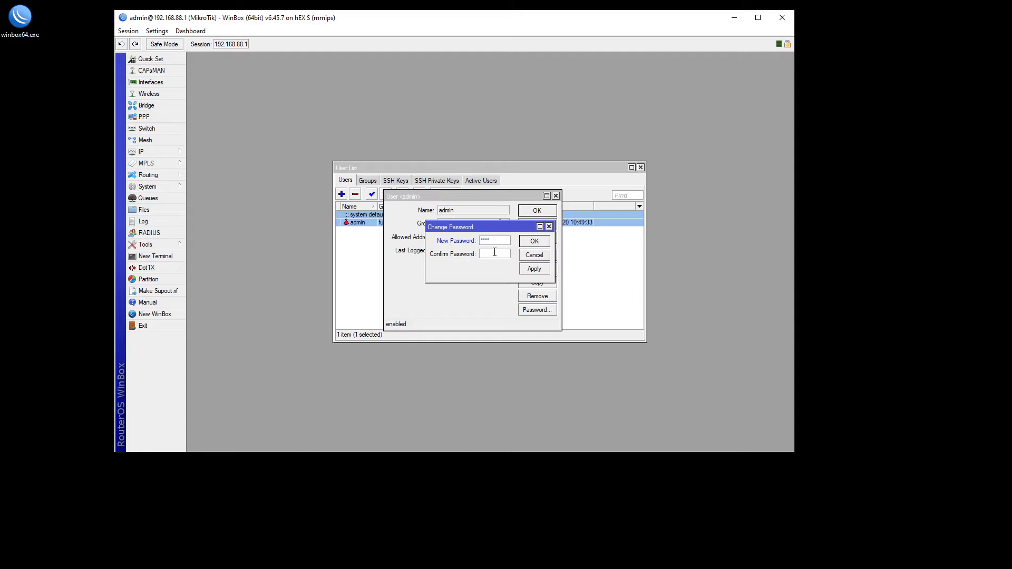
type("****")
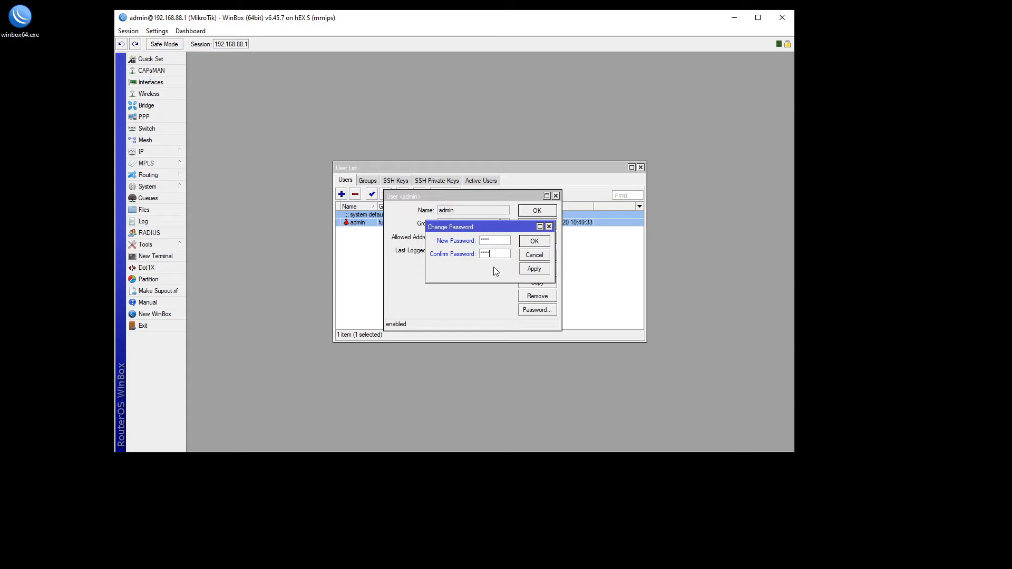
mouse_move(529, 251)
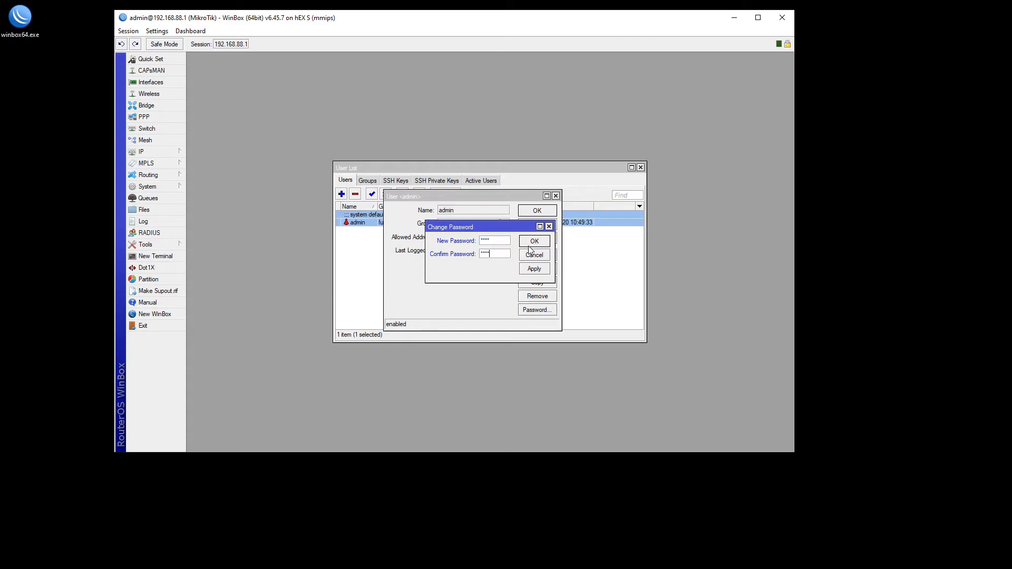
left_click(534, 240)
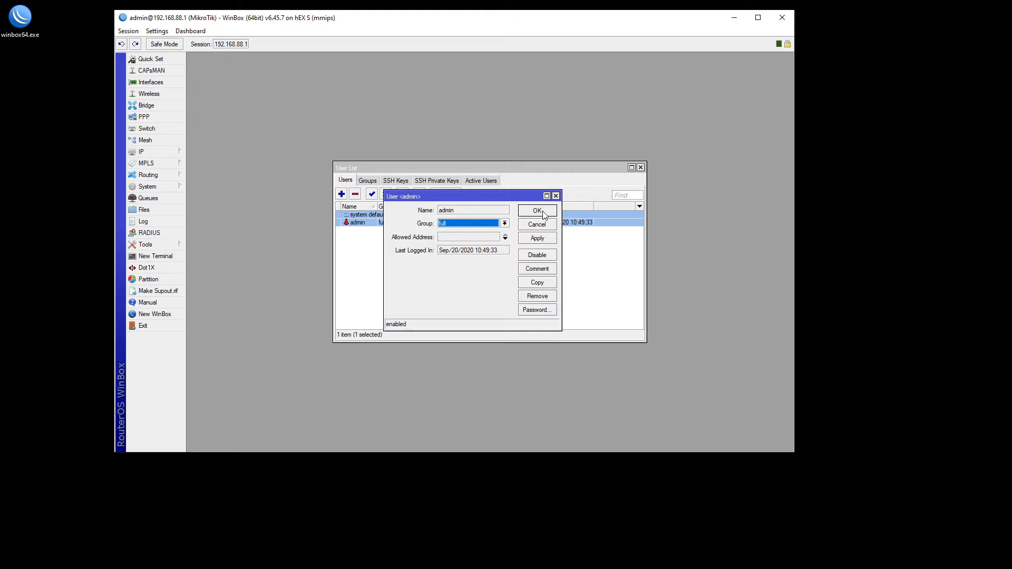
left_click(536, 211)
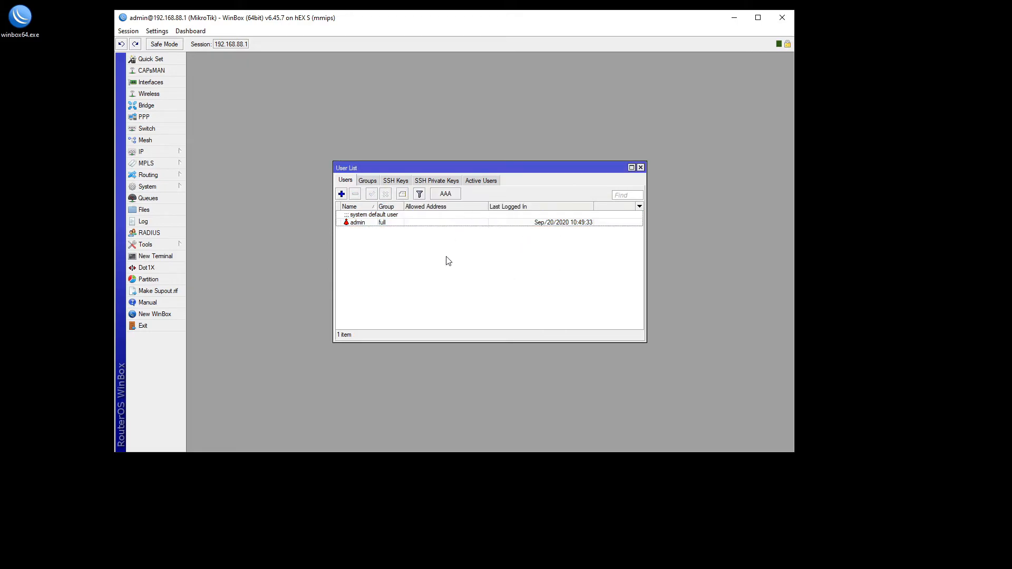
mouse_move(463, 265)
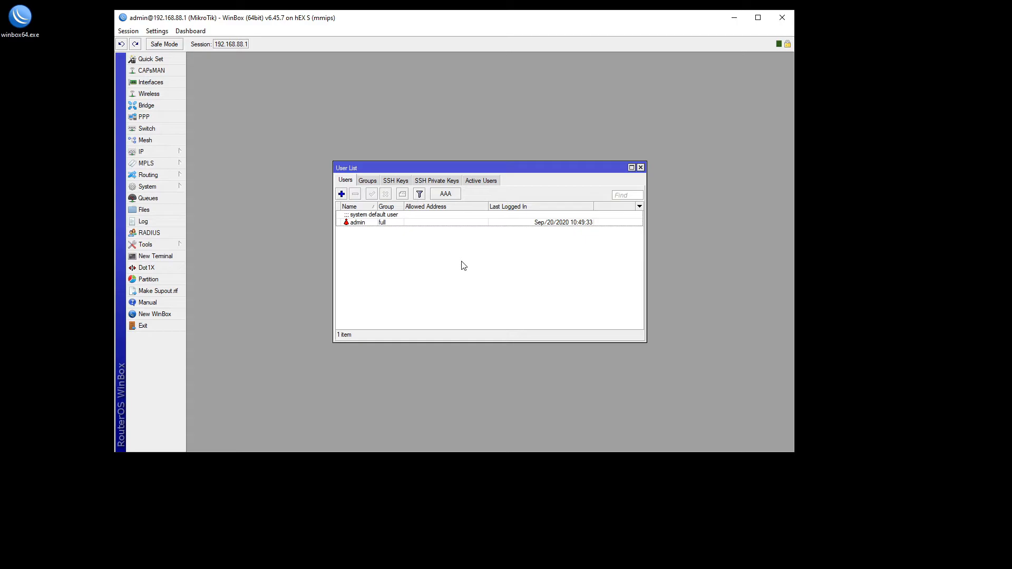
left_click(640, 167)
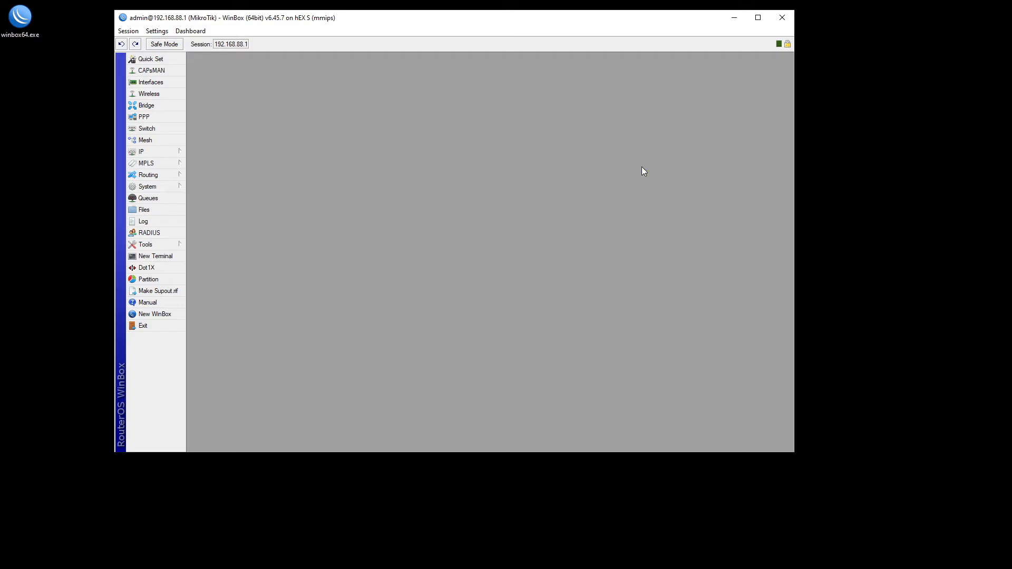
mouse_move(419, 237)
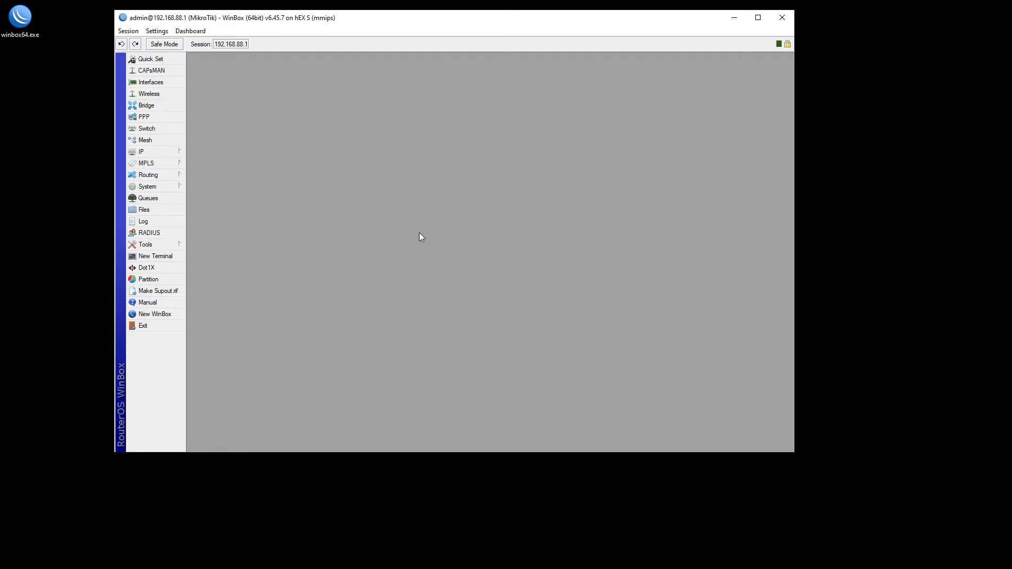
mouse_move(413, 233)
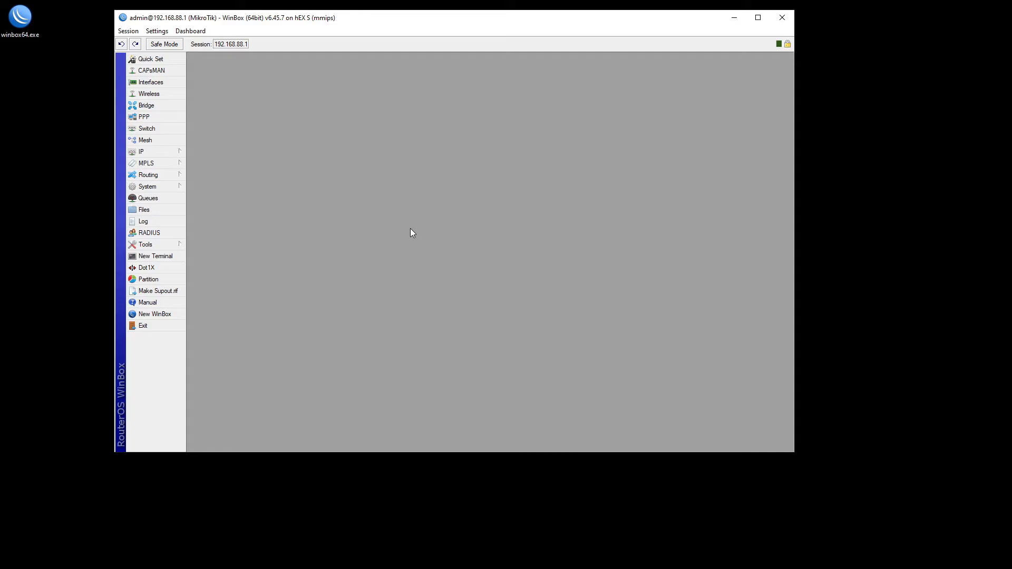
mouse_move(397, 235)
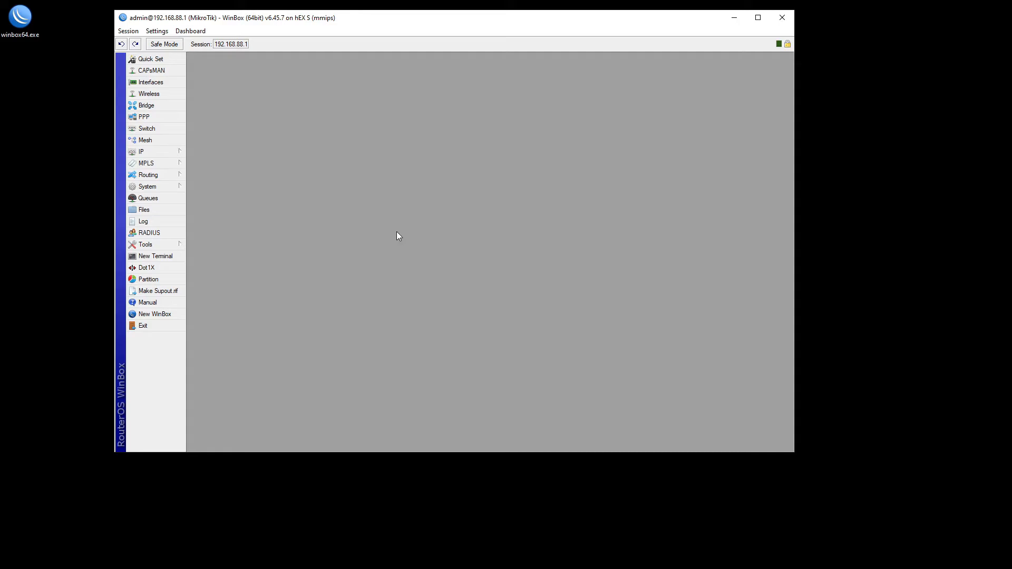
mouse_move(227, 94)
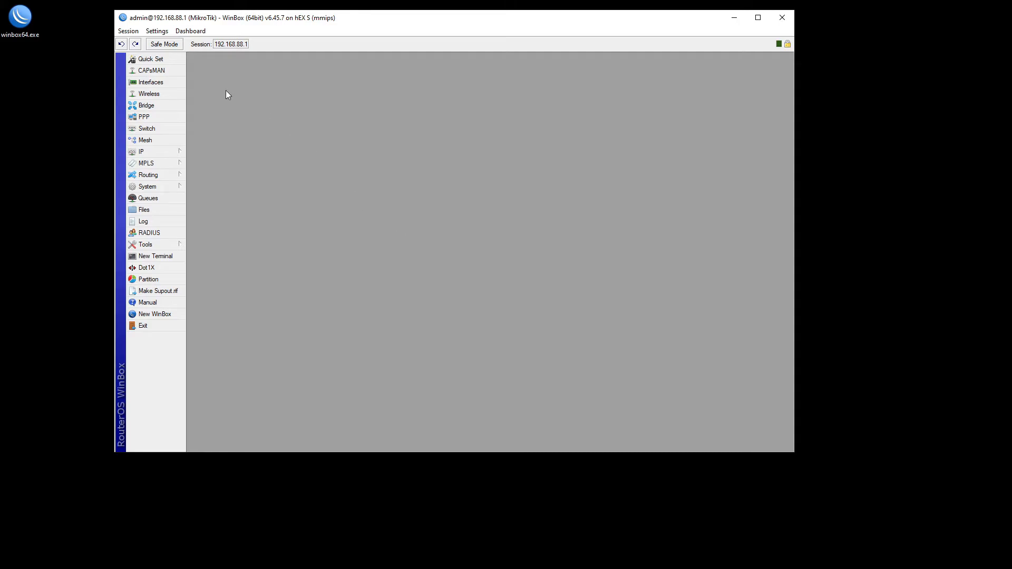
Step: In Quick Set, preview Static and PPPoE addressing, then return to Automatic
left_click(150, 58)
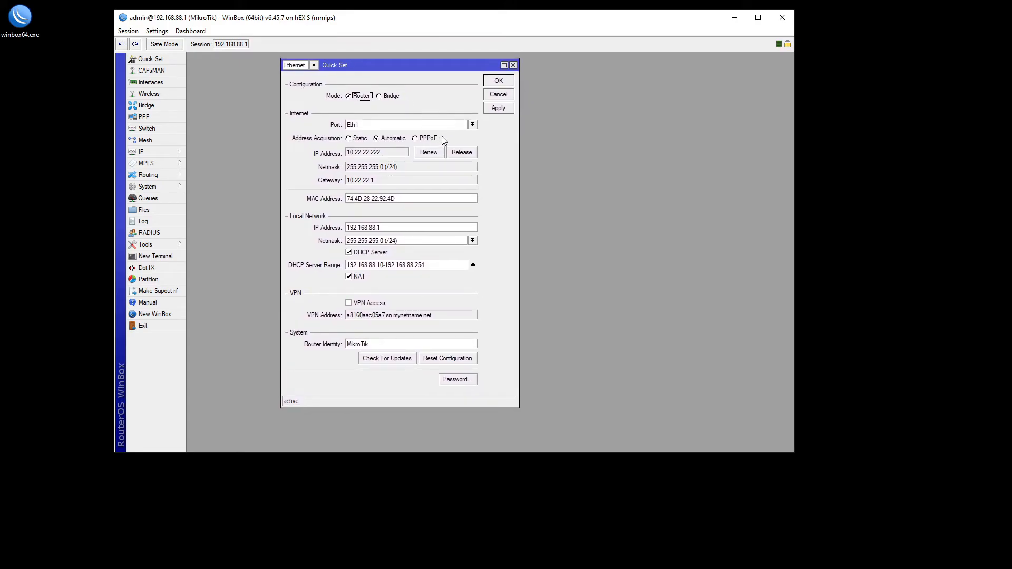
mouse_move(335, 333)
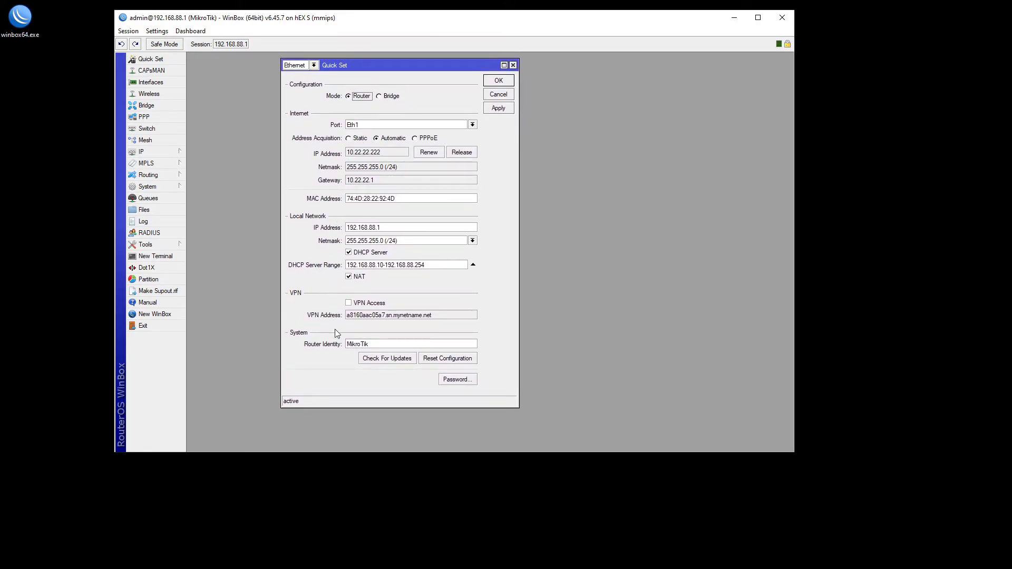
mouse_move(511, 243)
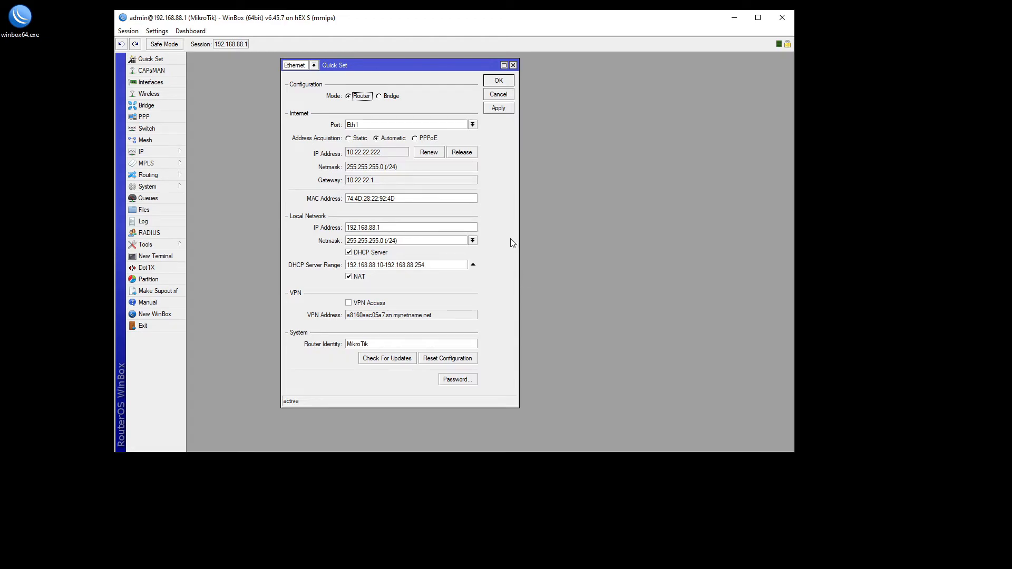
mouse_move(507, 234)
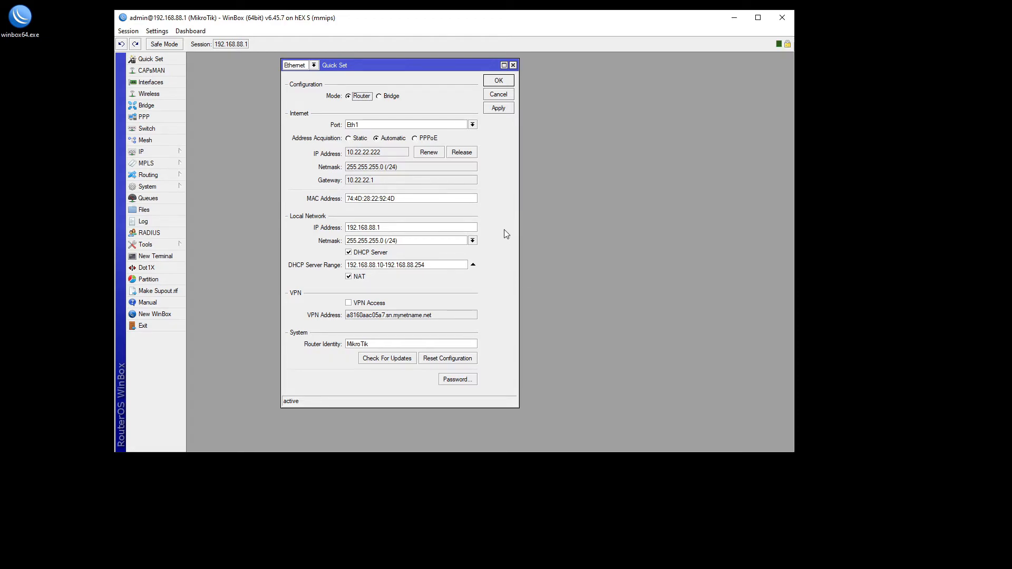
mouse_move(383, 147)
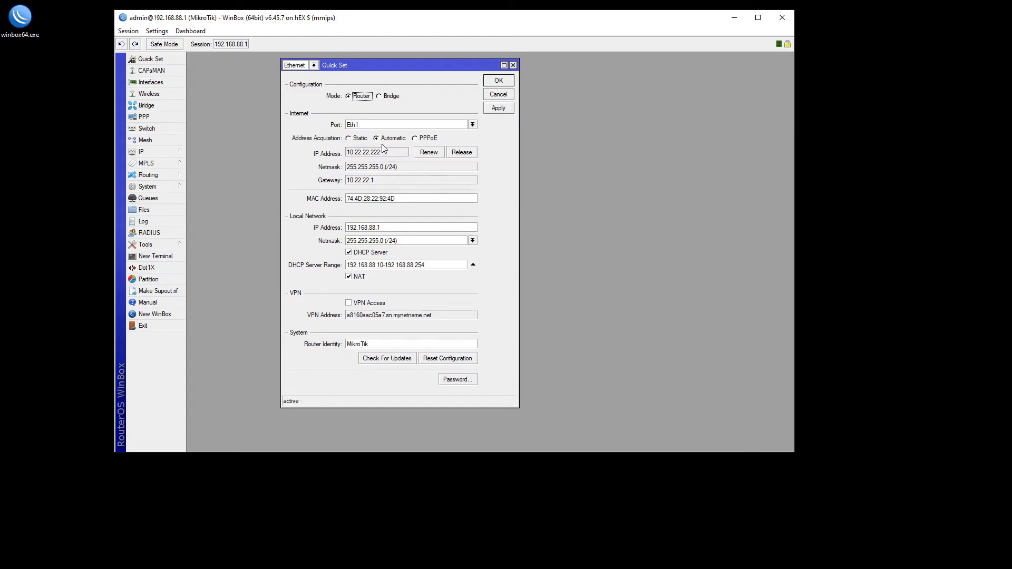
left_click(348, 138)
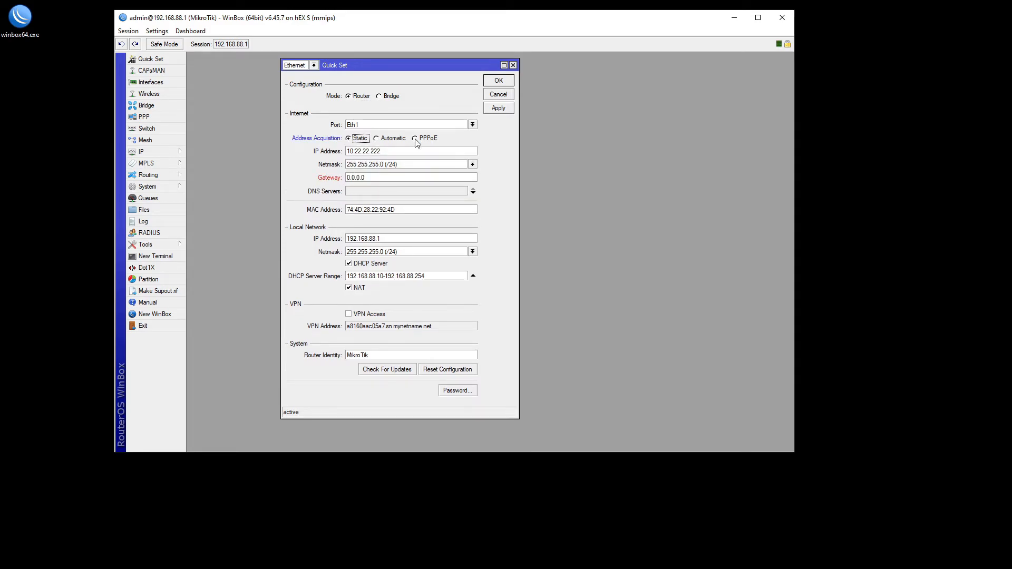
left_click(415, 138)
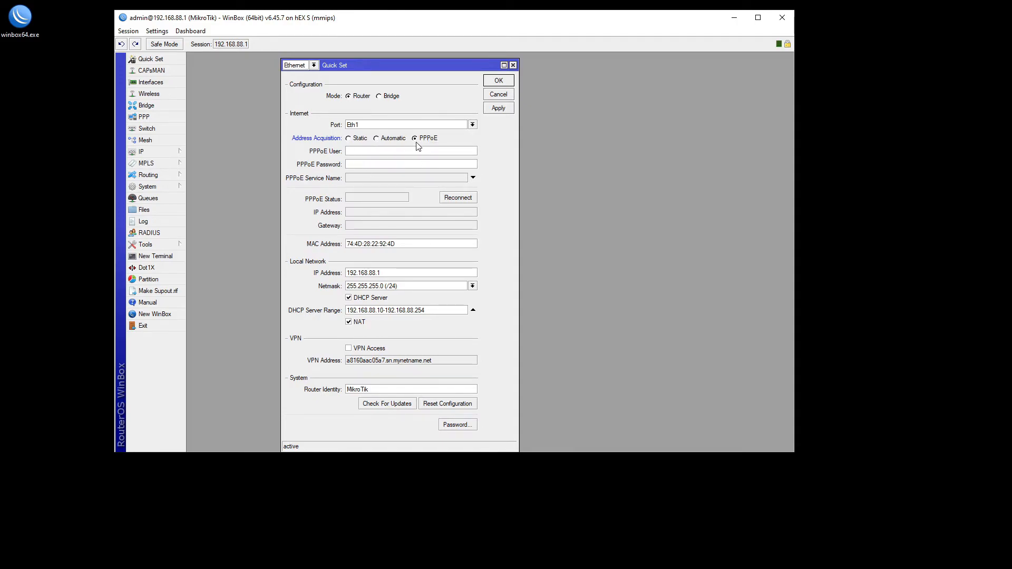
mouse_move(425, 145)
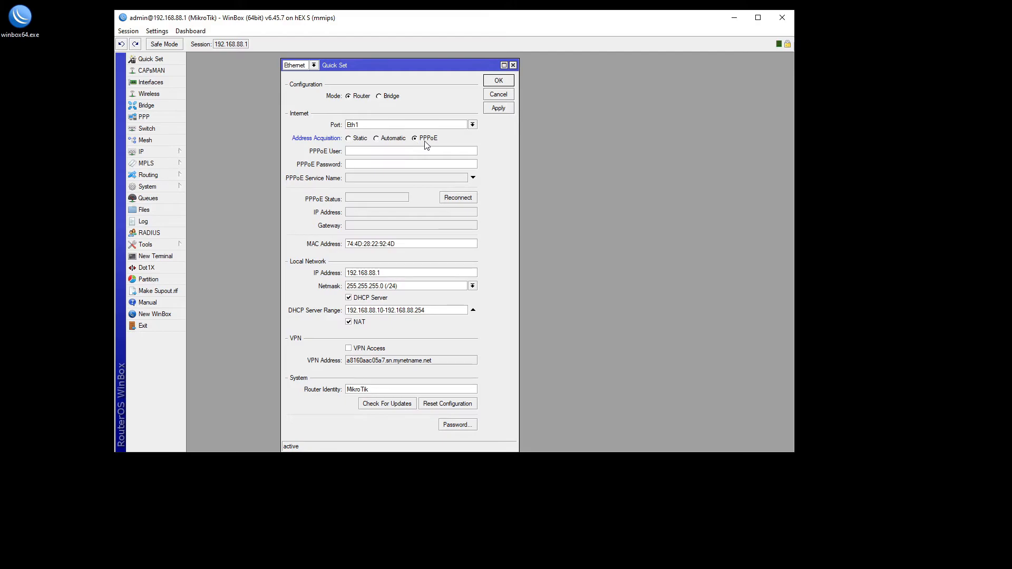
mouse_move(379, 243)
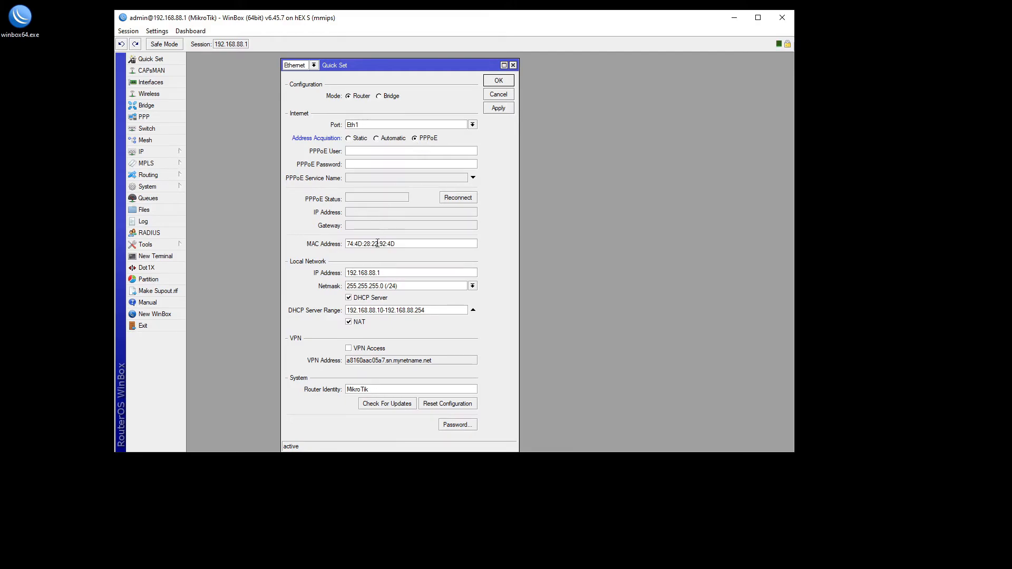
mouse_move(404, 150)
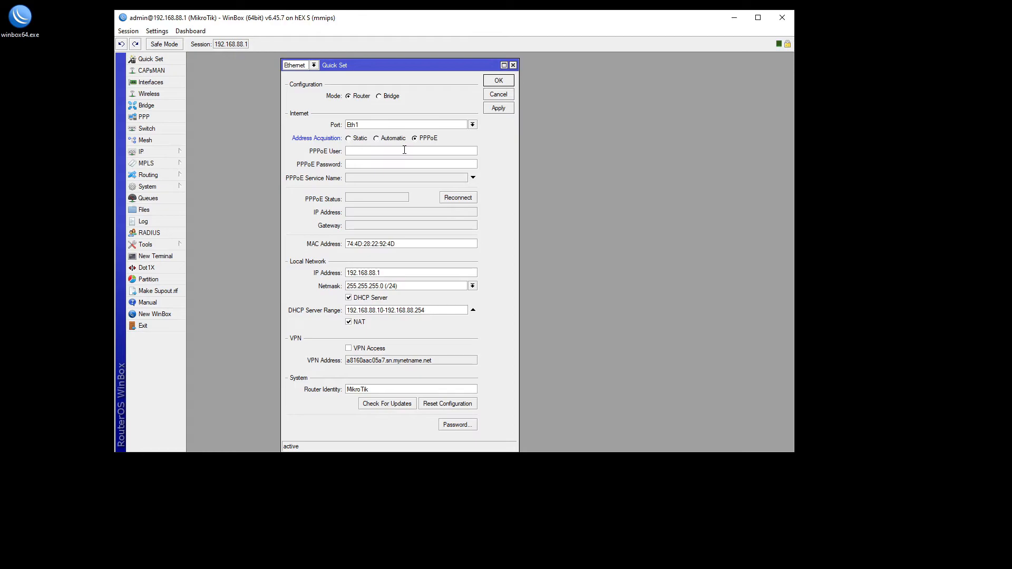
left_click(376, 138)
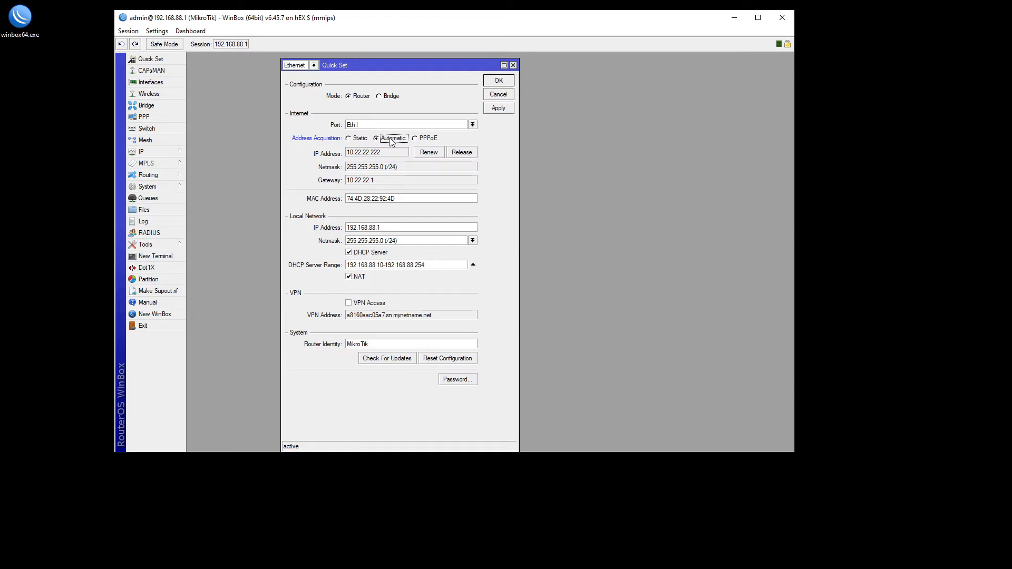
mouse_move(396, 179)
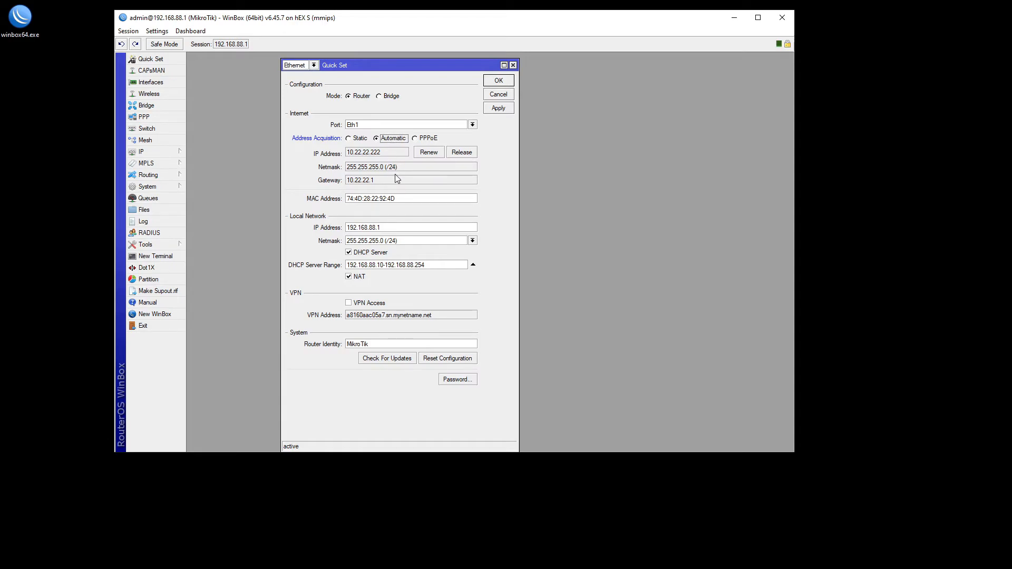
mouse_move(400, 147)
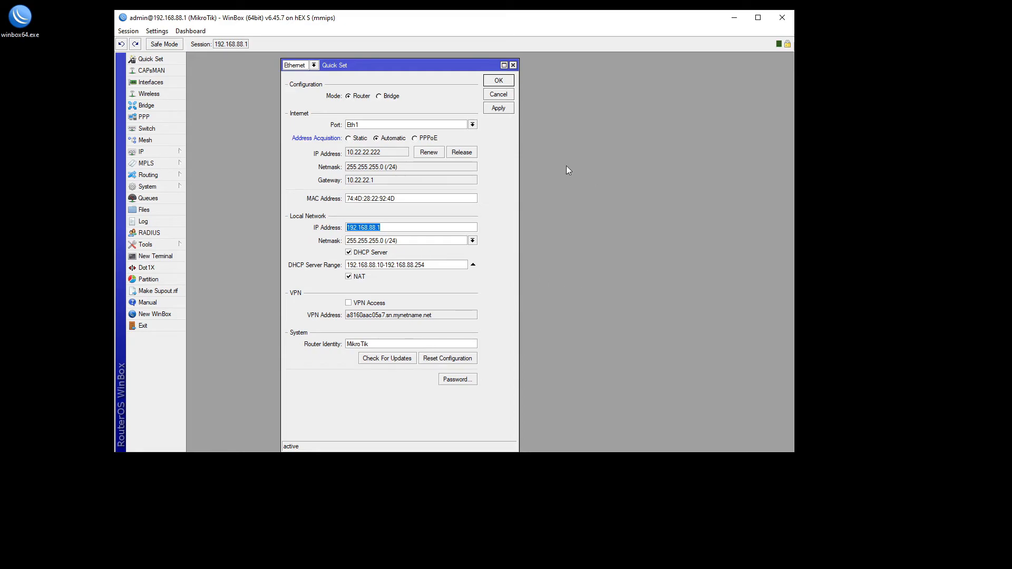
mouse_move(501, 263)
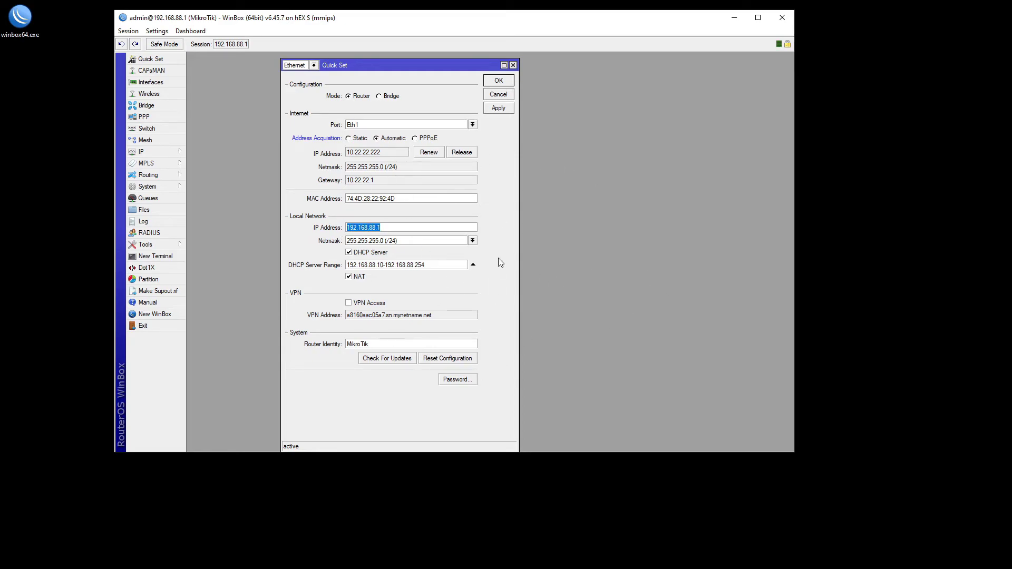
mouse_move(330, 279)
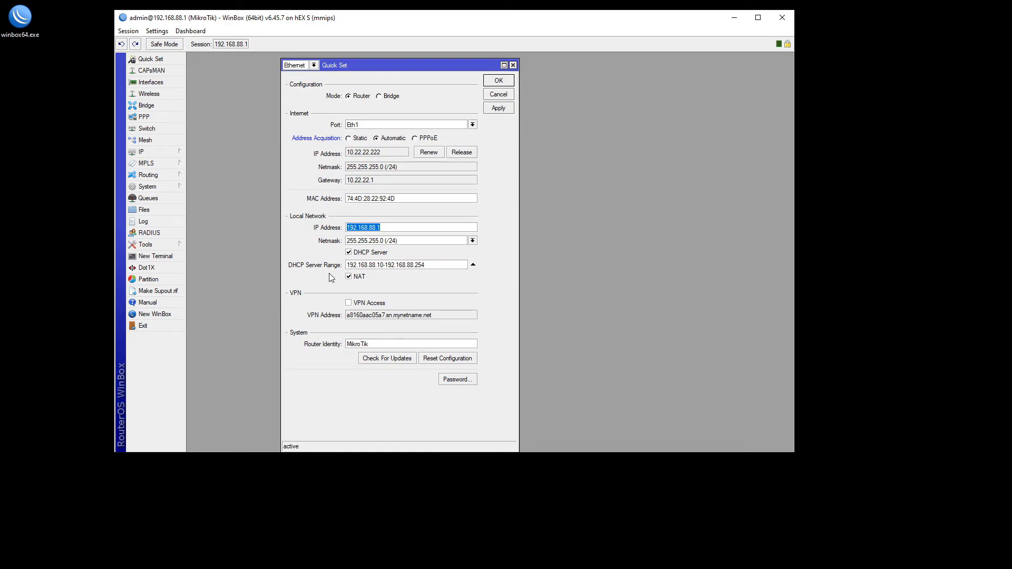
left_click(412, 227)
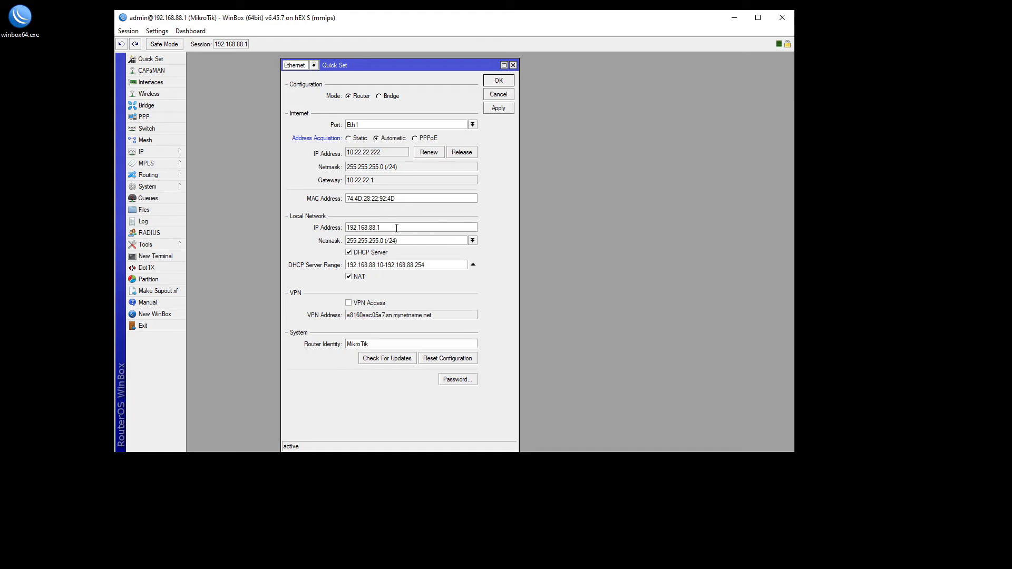
mouse_move(593, 243)
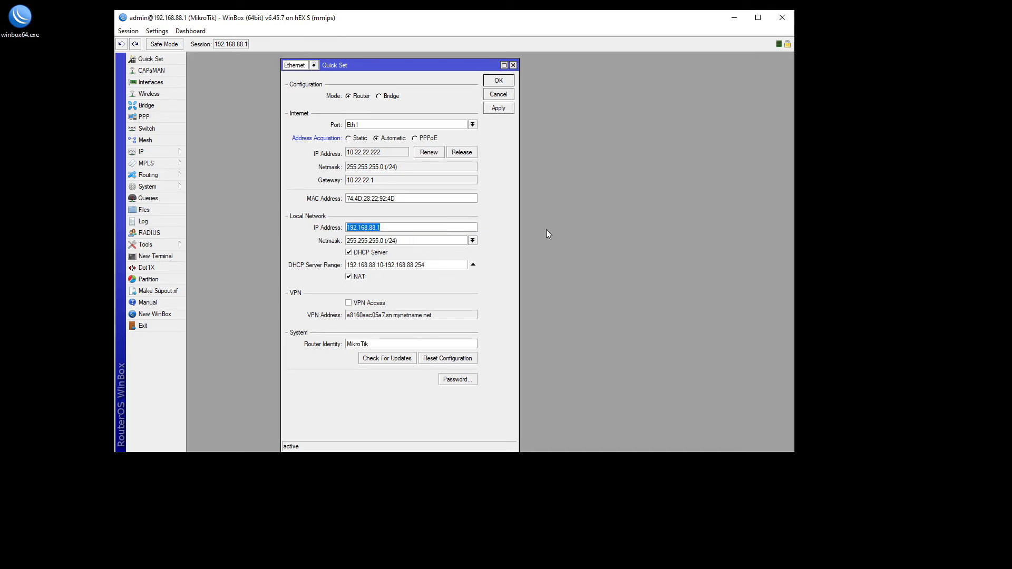
left_click(405, 241)
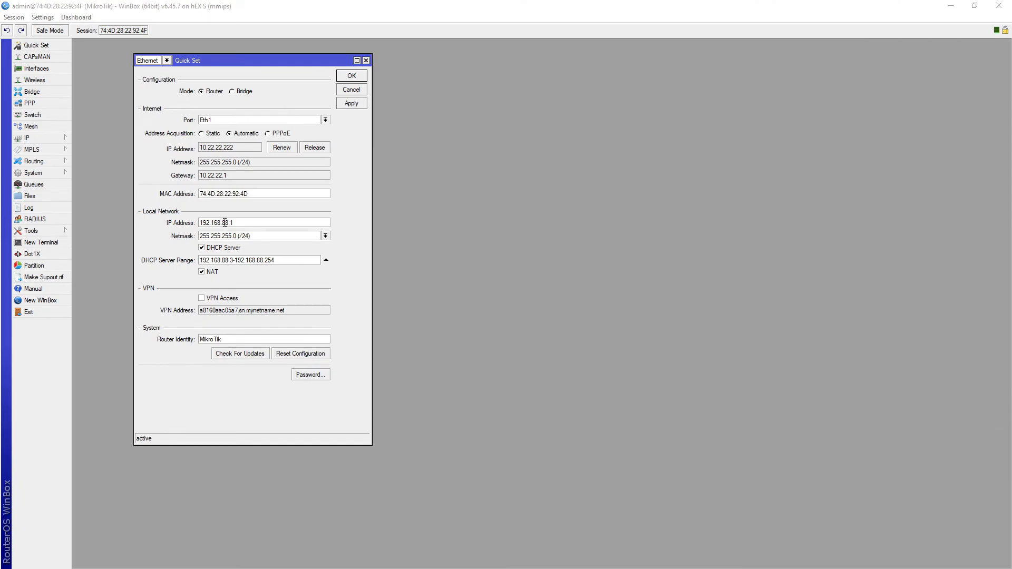
Step: Change the LAN address to 192.168.68.1 and clear the old 192.168.88.x DHCP range
double_click(225, 222)
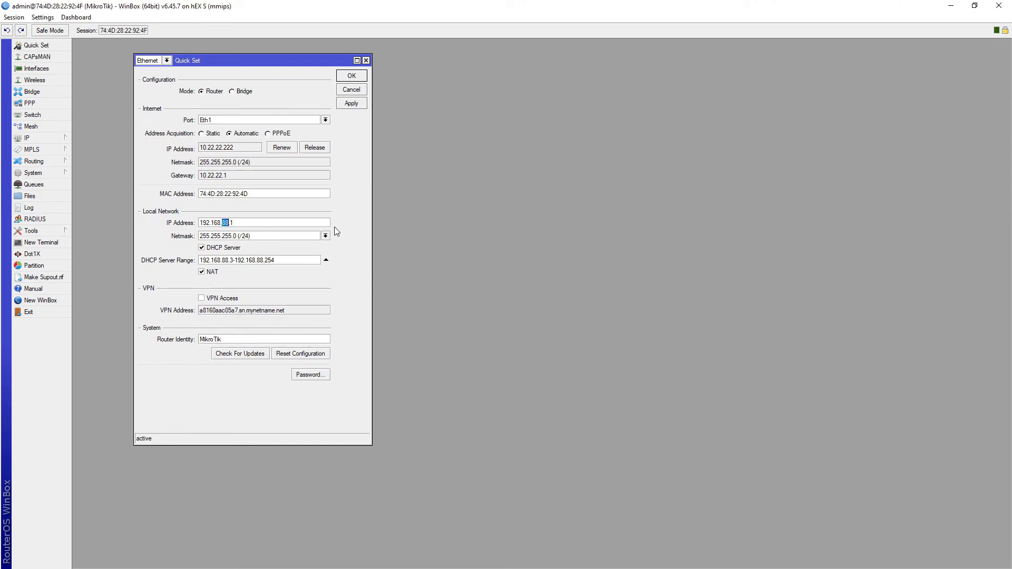
type("68")
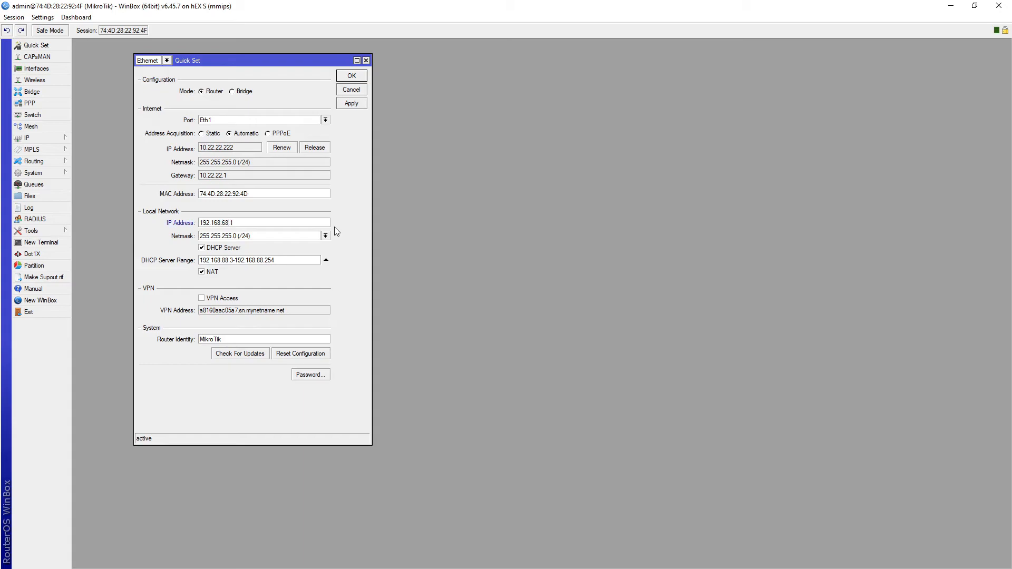
mouse_move(254, 71)
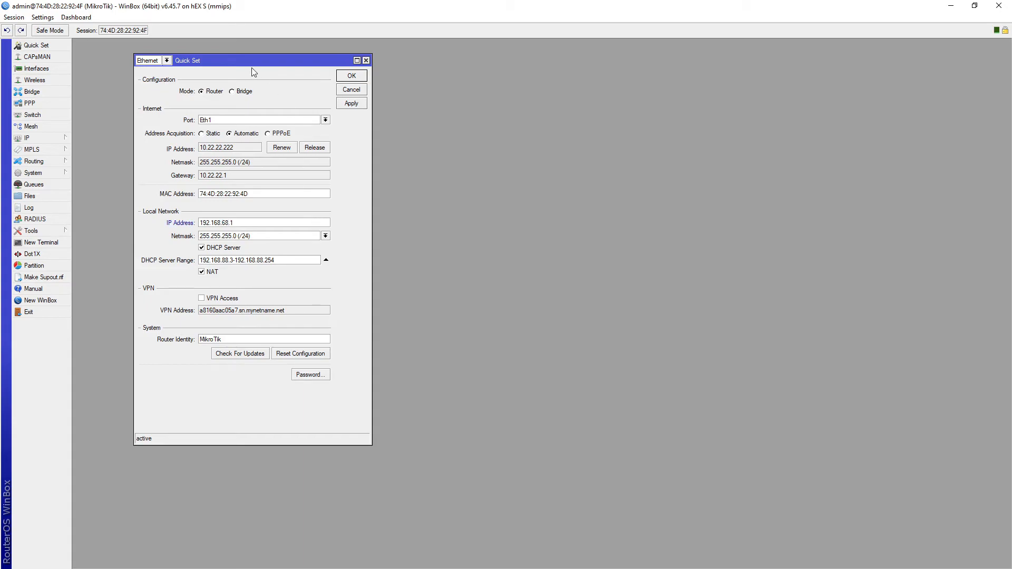
mouse_move(287, 37)
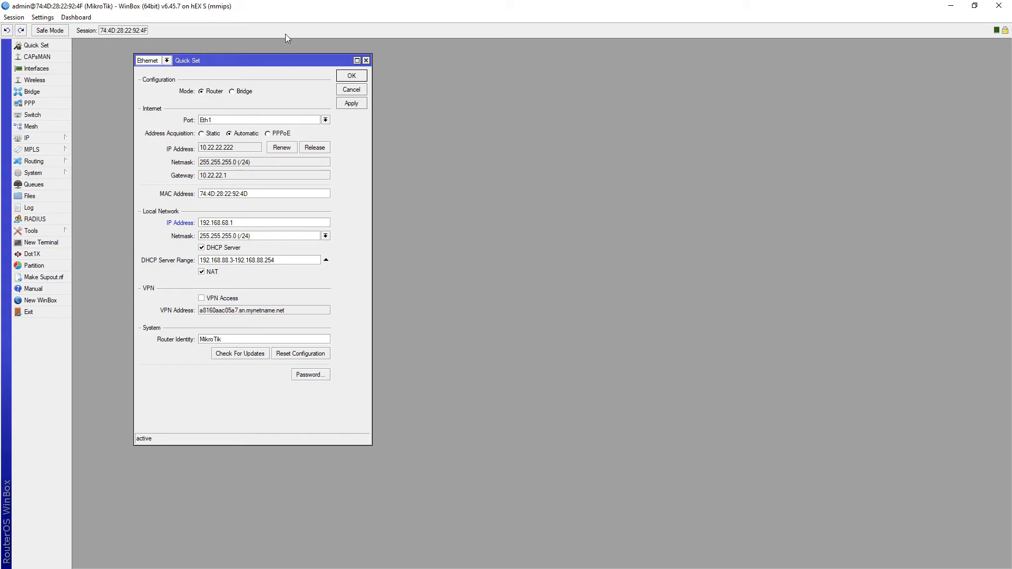
mouse_move(444, 196)
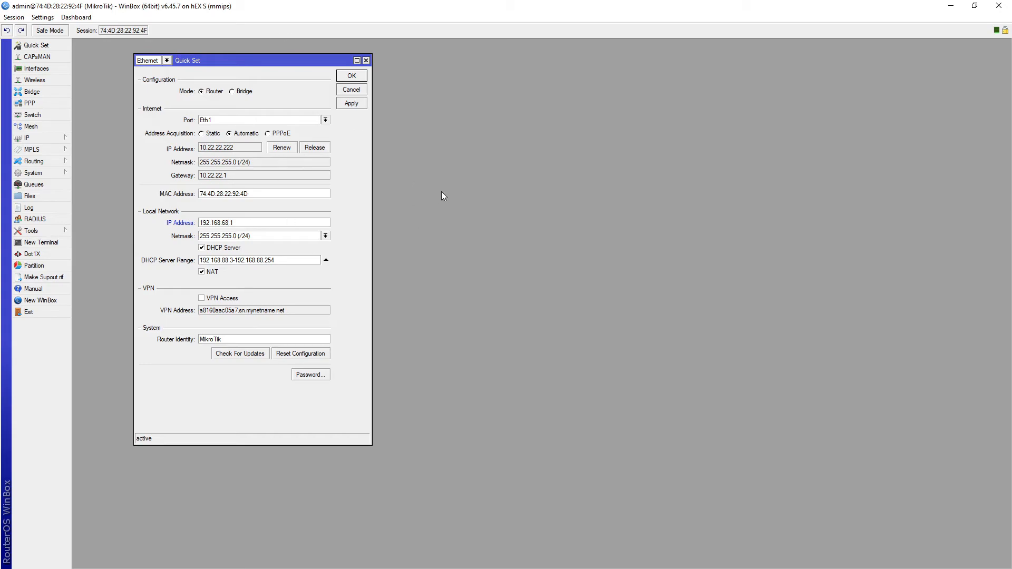
mouse_move(425, 216)
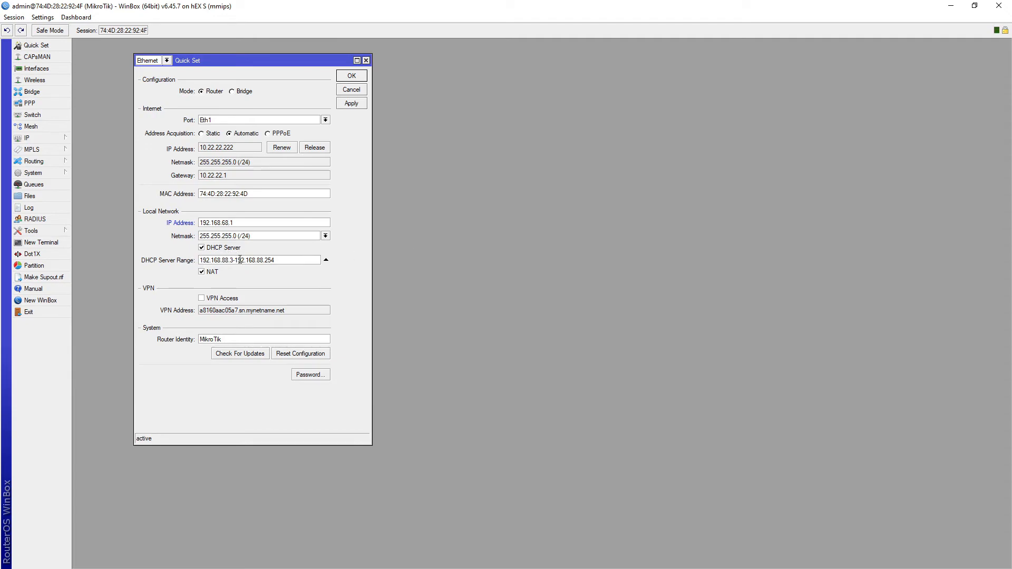
triple_click(258, 259)
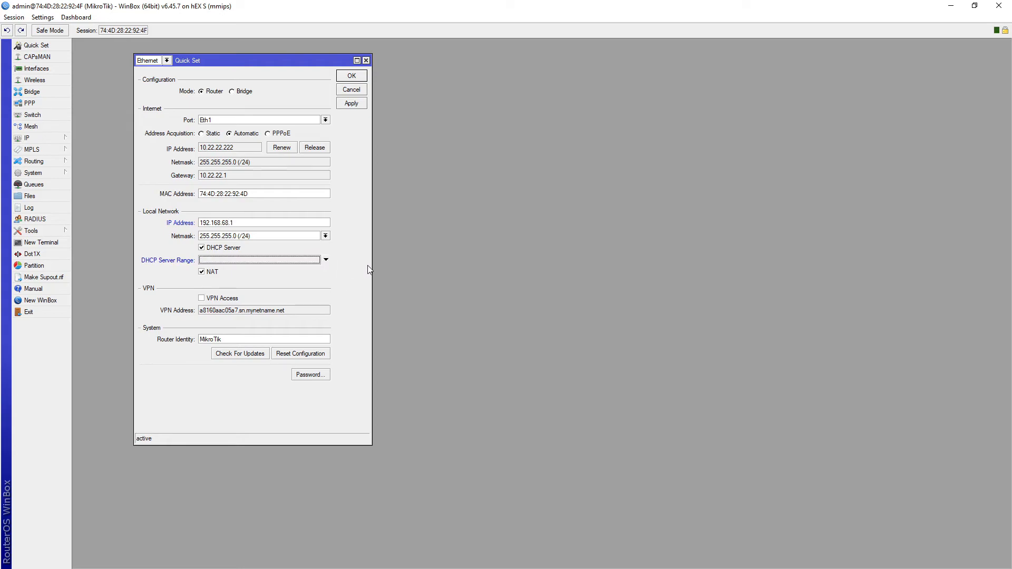
mouse_move(105, 228)
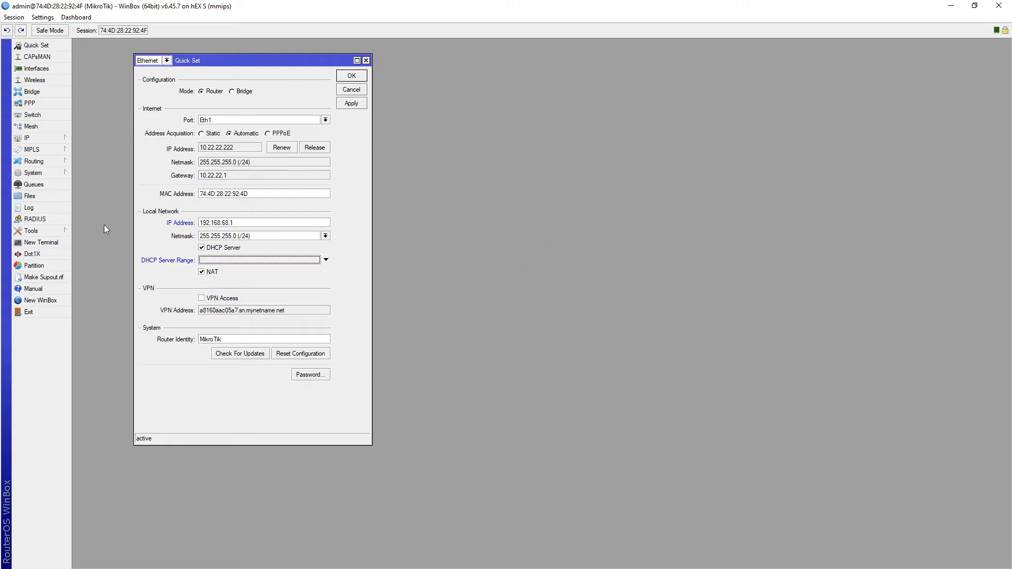
mouse_move(65, 8)
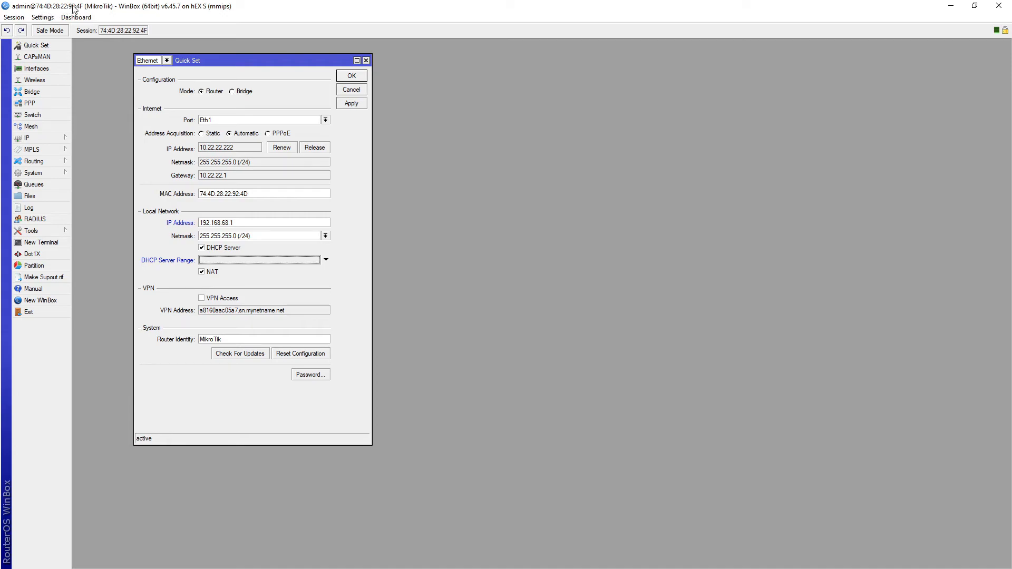
mouse_move(509, 232)
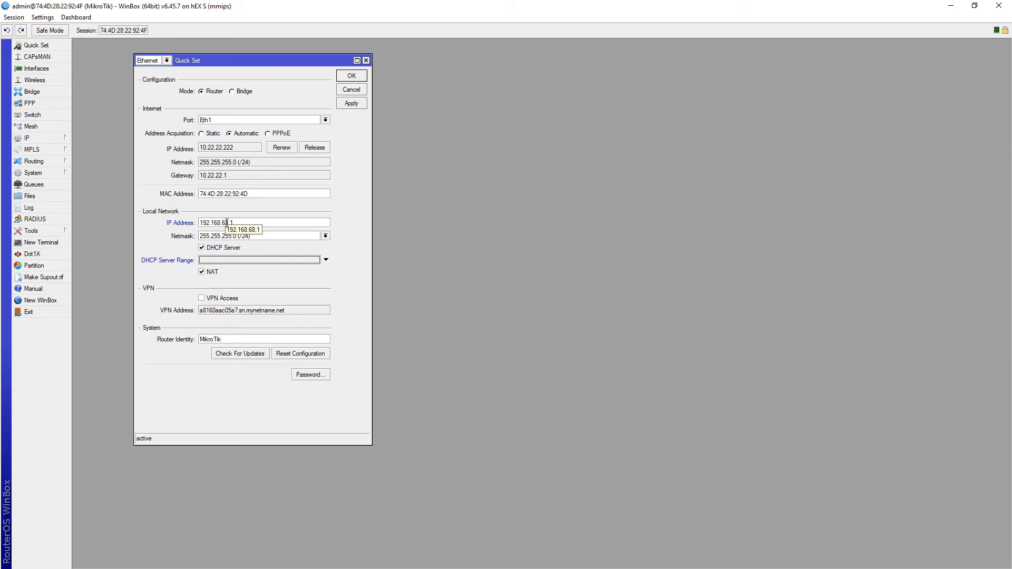
mouse_move(440, 297)
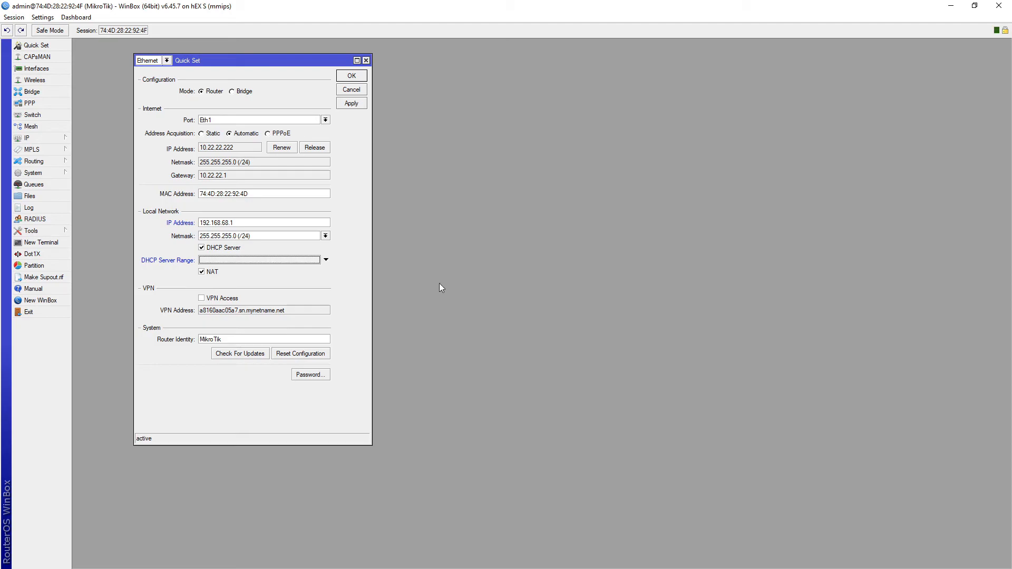
mouse_move(464, 276)
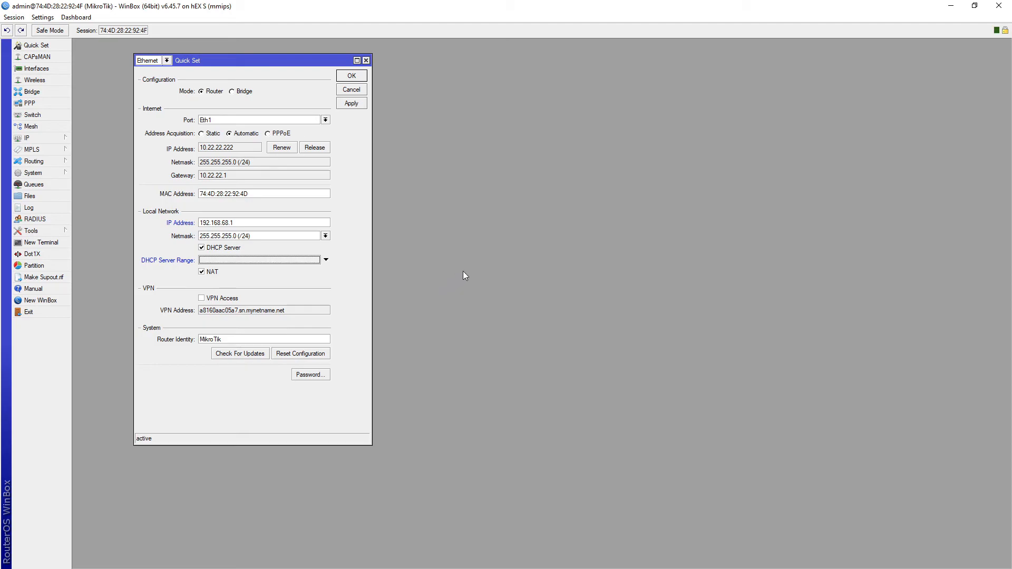
mouse_move(497, 242)
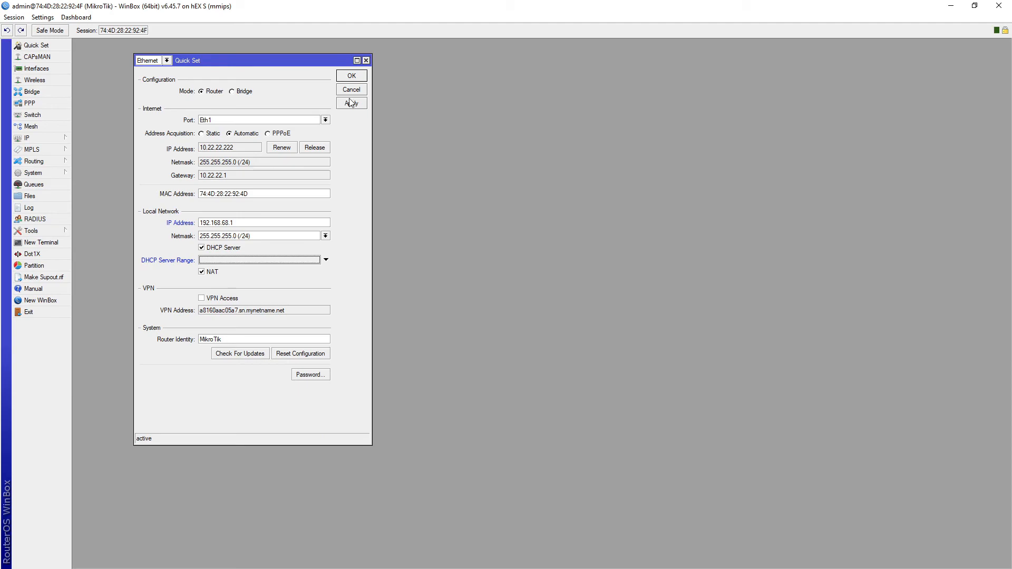
Step: Apply Quick Set so the DHCP range becomes 192.168.68.3-192.168.68.254
left_click(351, 103)
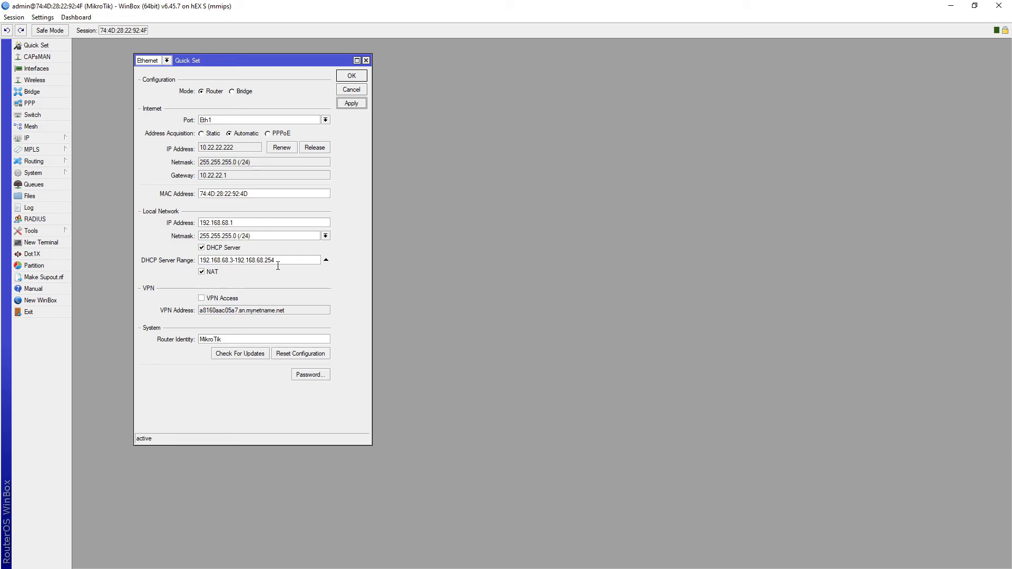
mouse_move(455, 253)
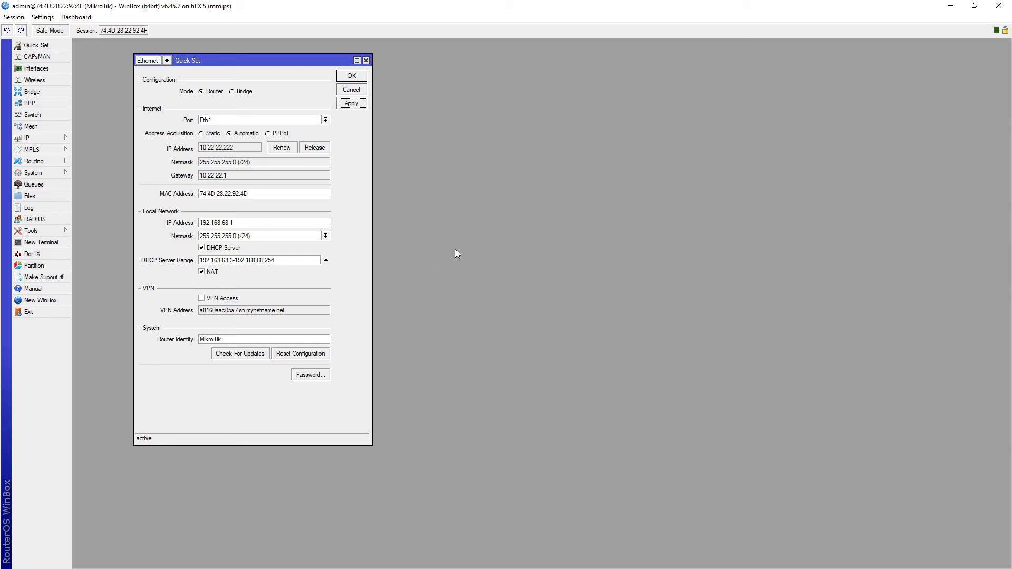
mouse_move(787, 158)
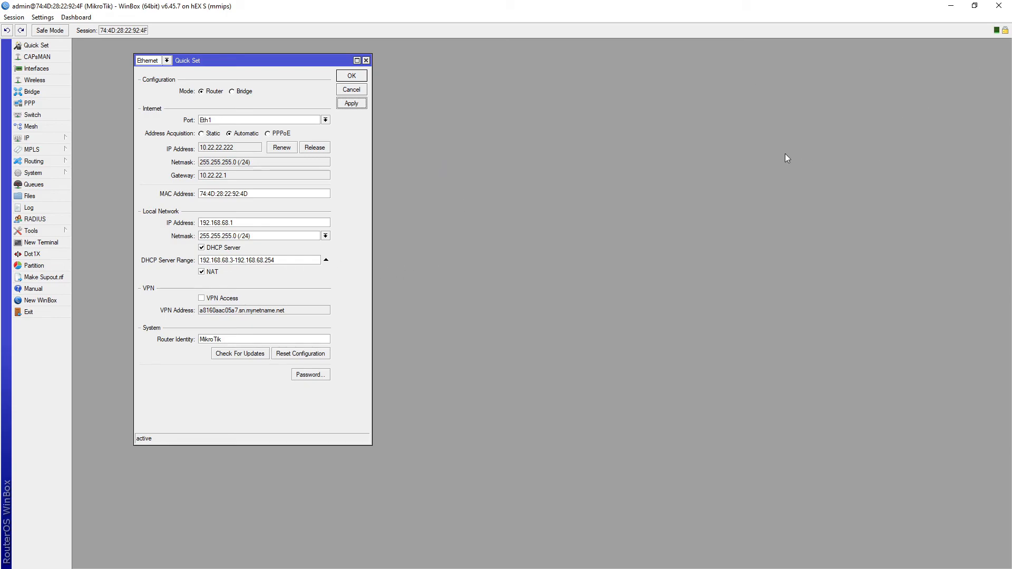
mouse_move(982, 20)
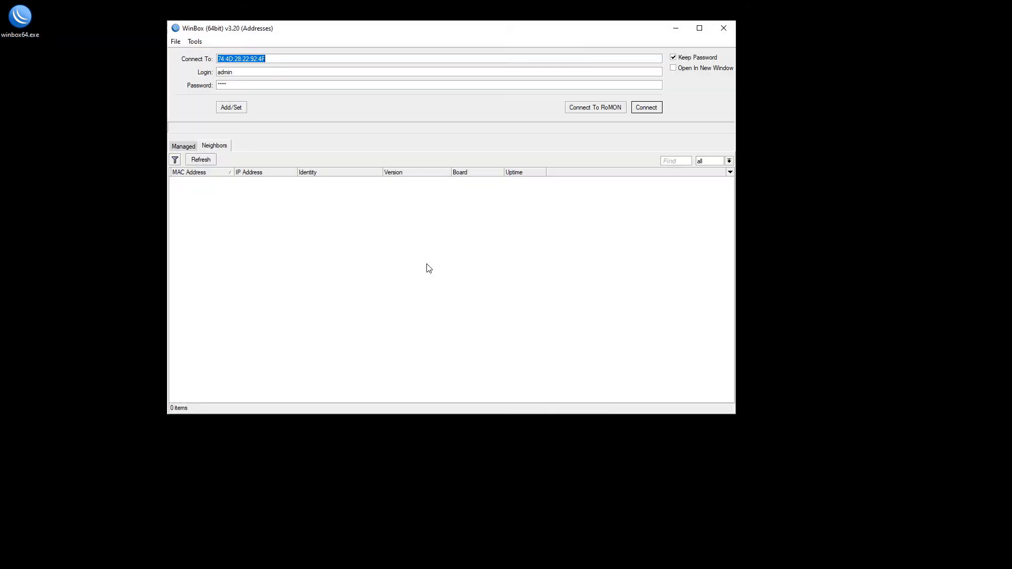
Step: Reconnect to the router, trying 192.168.68.1 first, then MAC 74:4D:28:22:92:4F
left_click(201, 160)
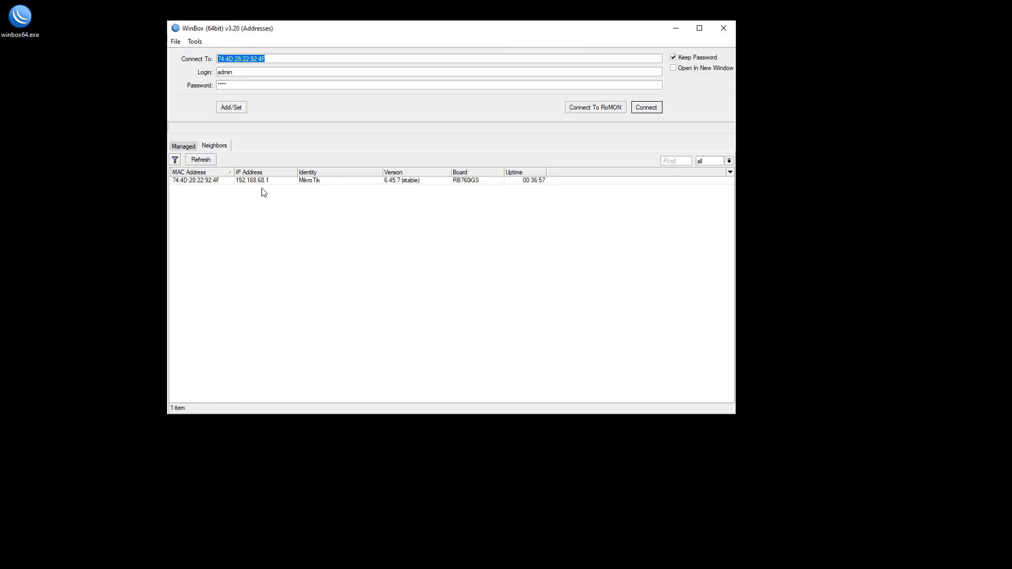
left_click(263, 180)
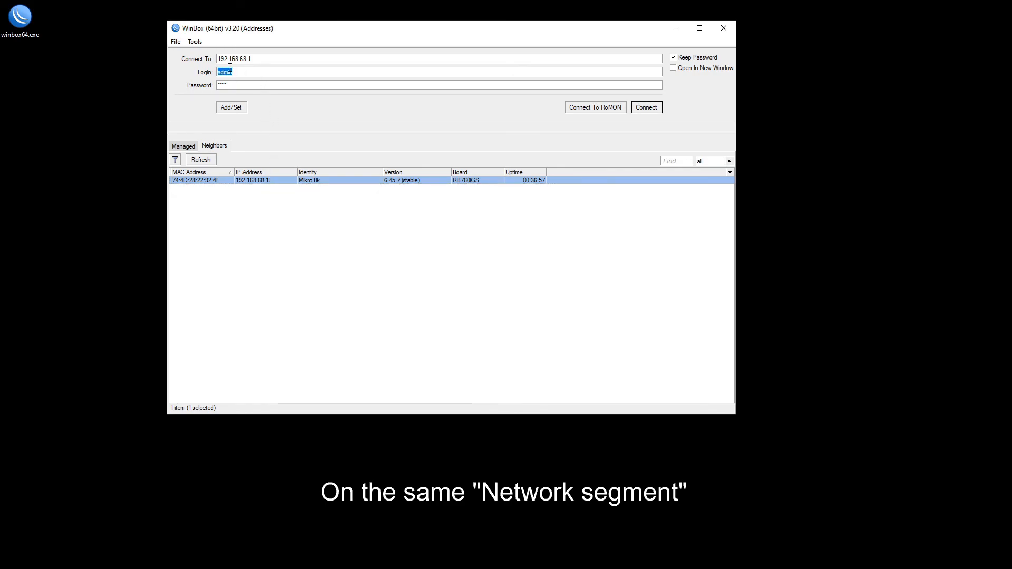
left_click(645, 107)
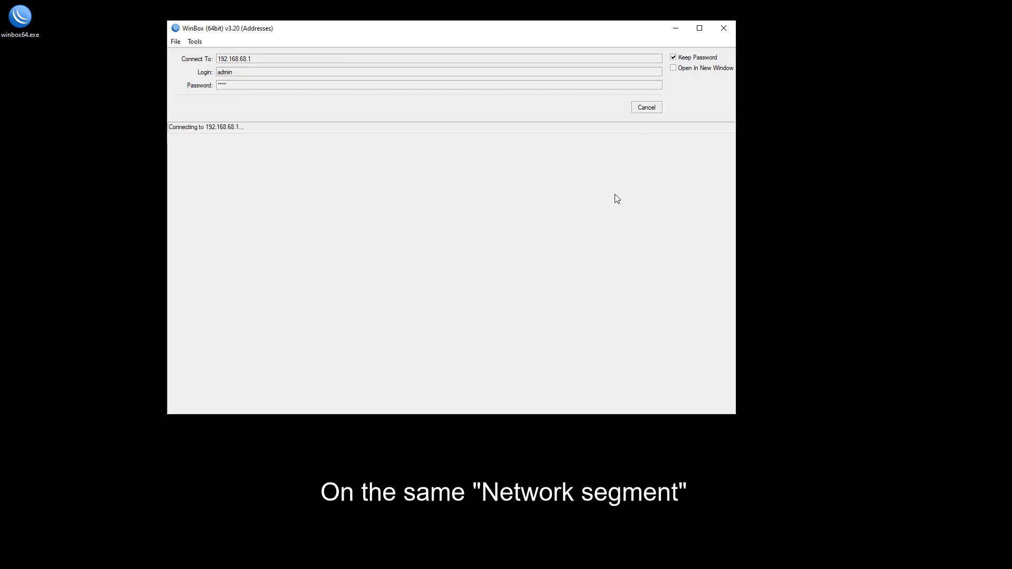
mouse_move(587, 270)
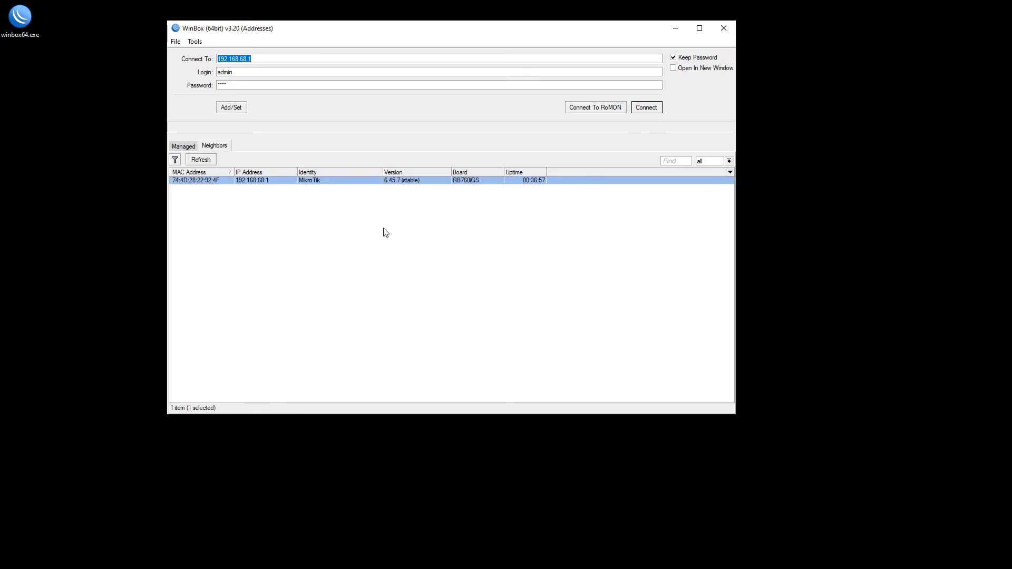
mouse_move(270, 221)
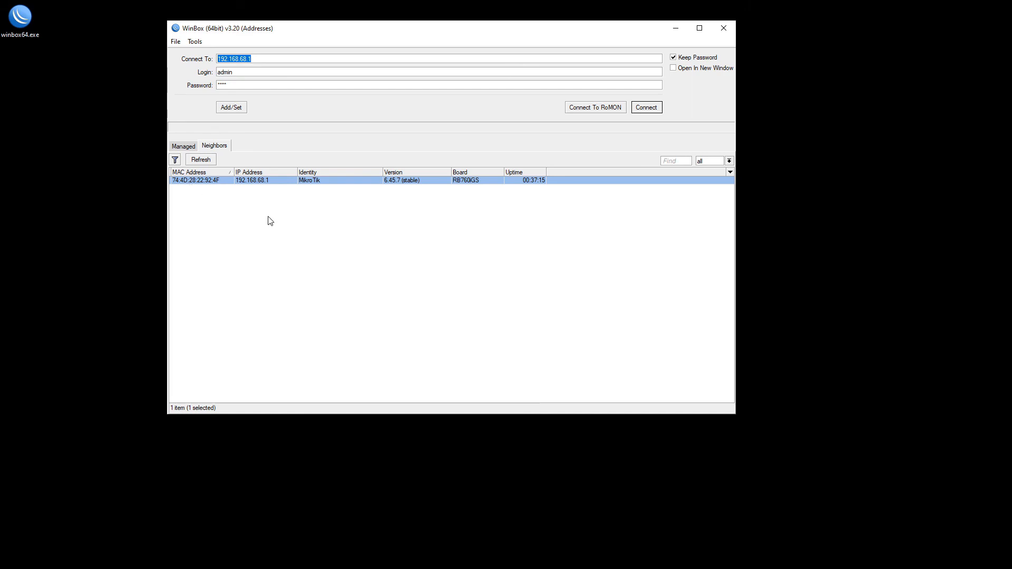
mouse_move(387, 151)
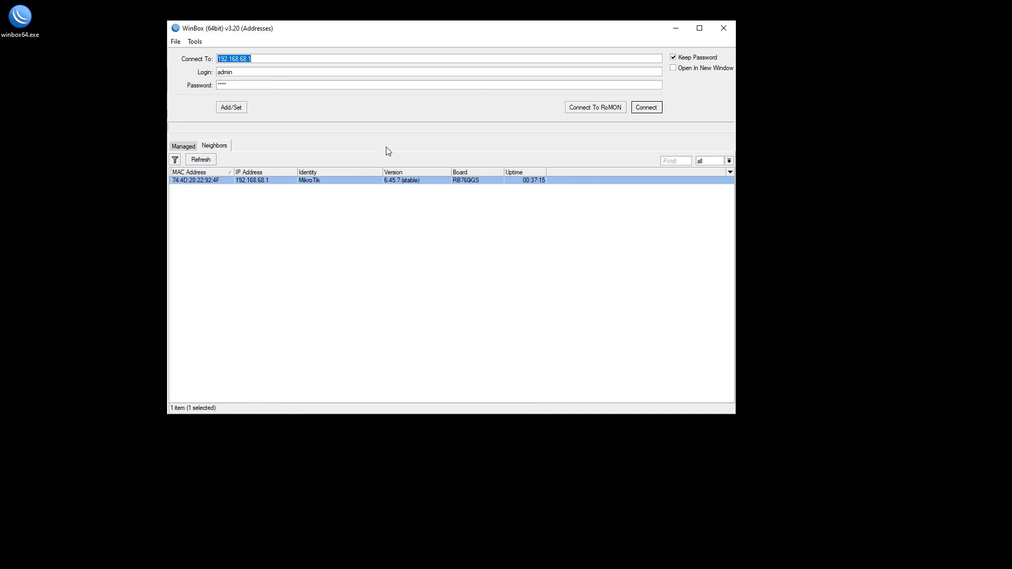
left_click(196, 180)
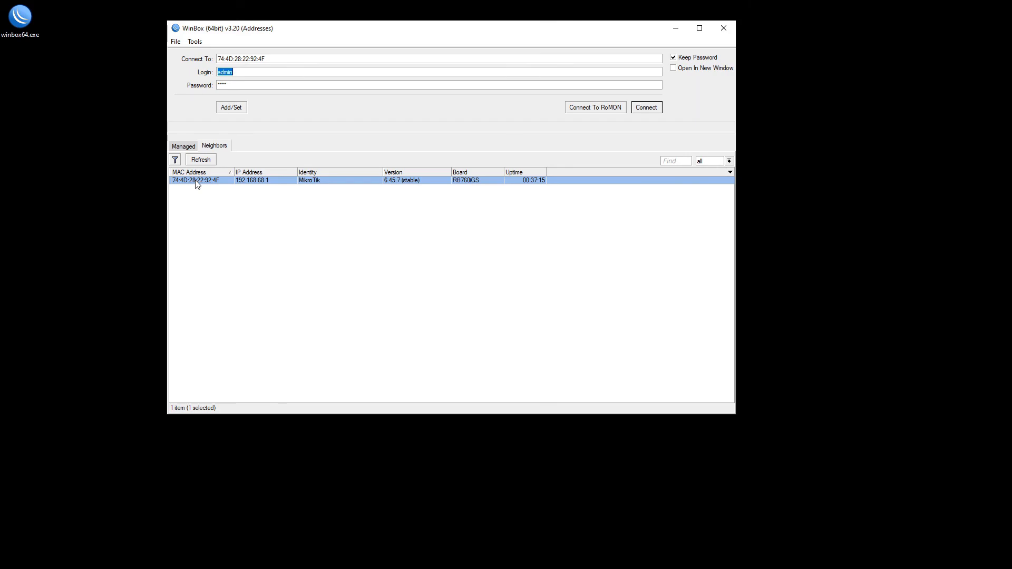
mouse_move(200, 185)
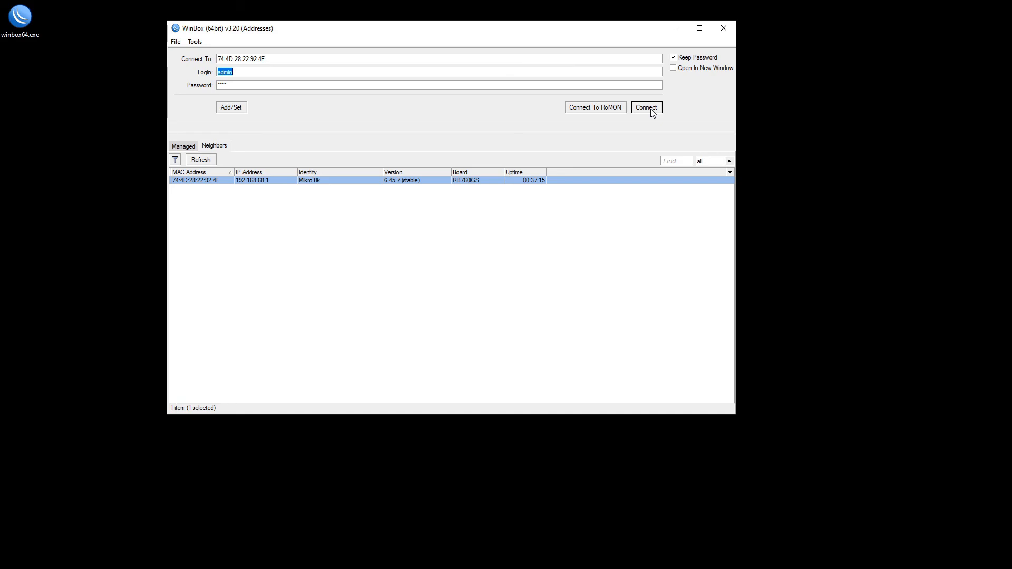
left_click(645, 107)
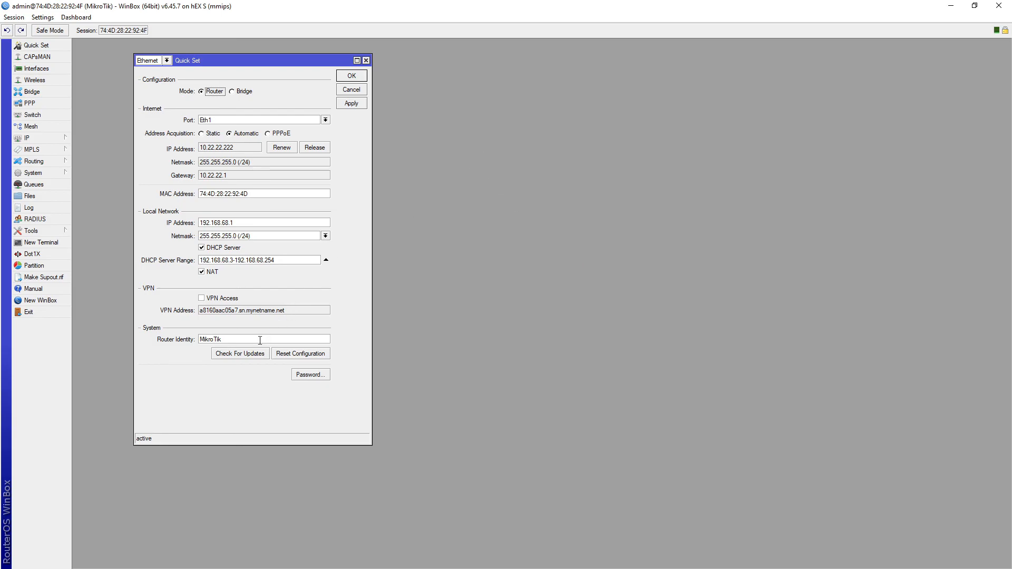
mouse_move(412, 344)
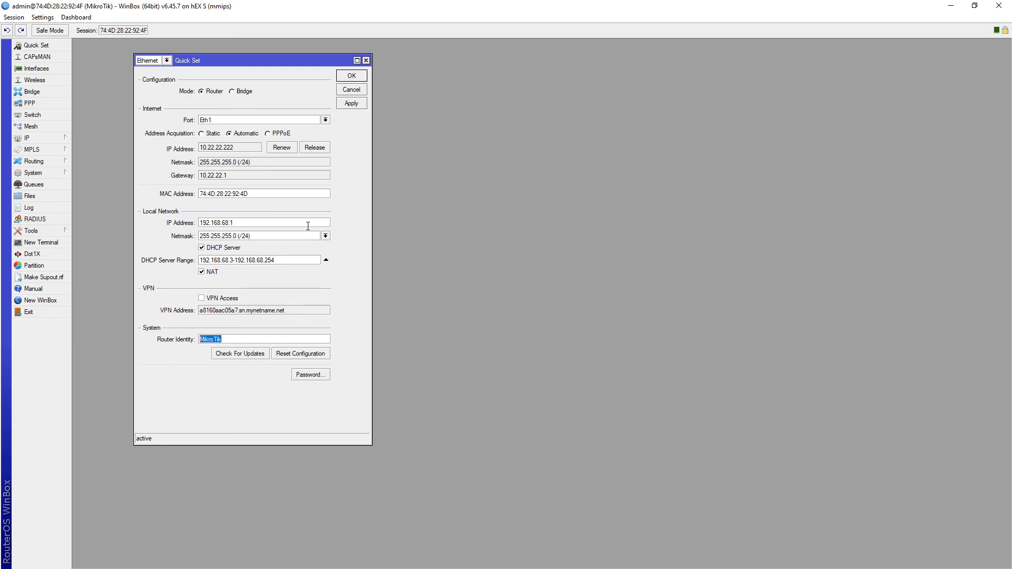
mouse_move(231, 132)
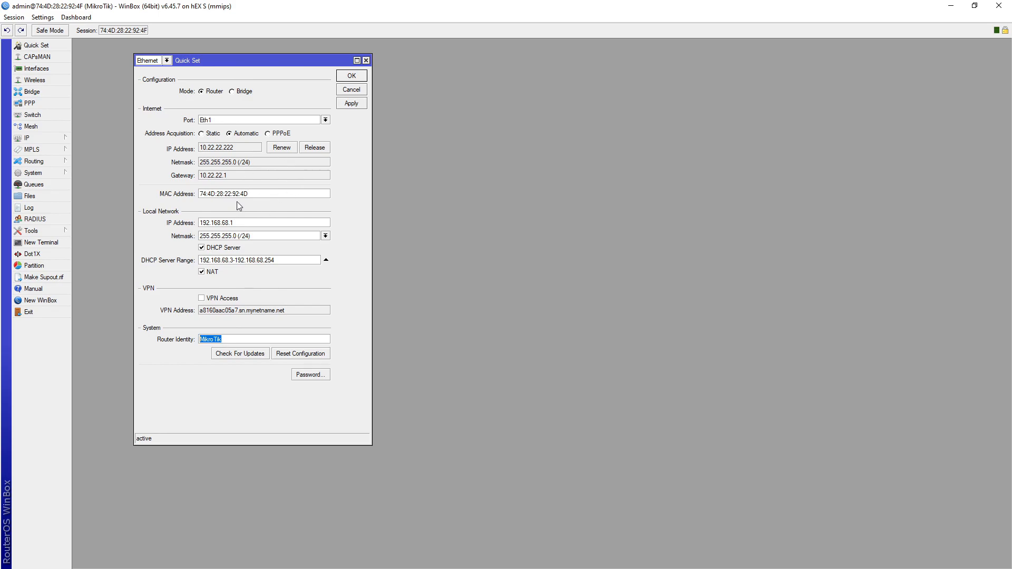
mouse_move(230, 386)
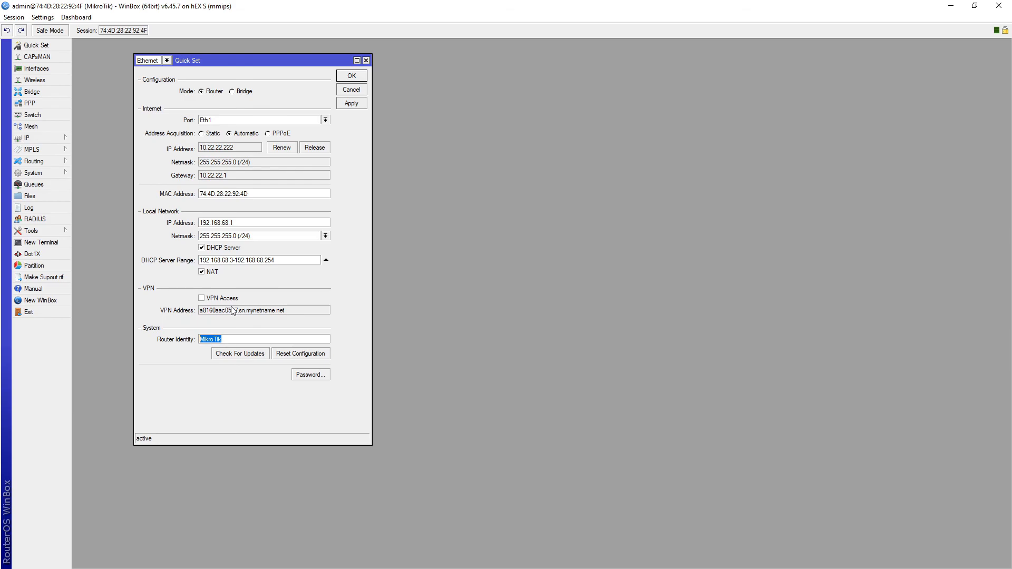
mouse_move(188, 346)
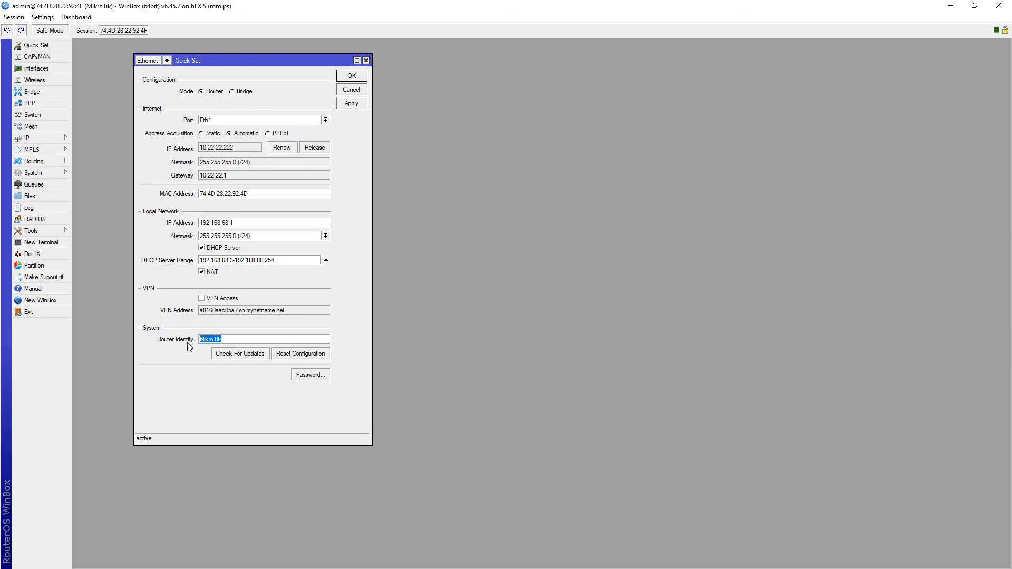
mouse_move(236, 339)
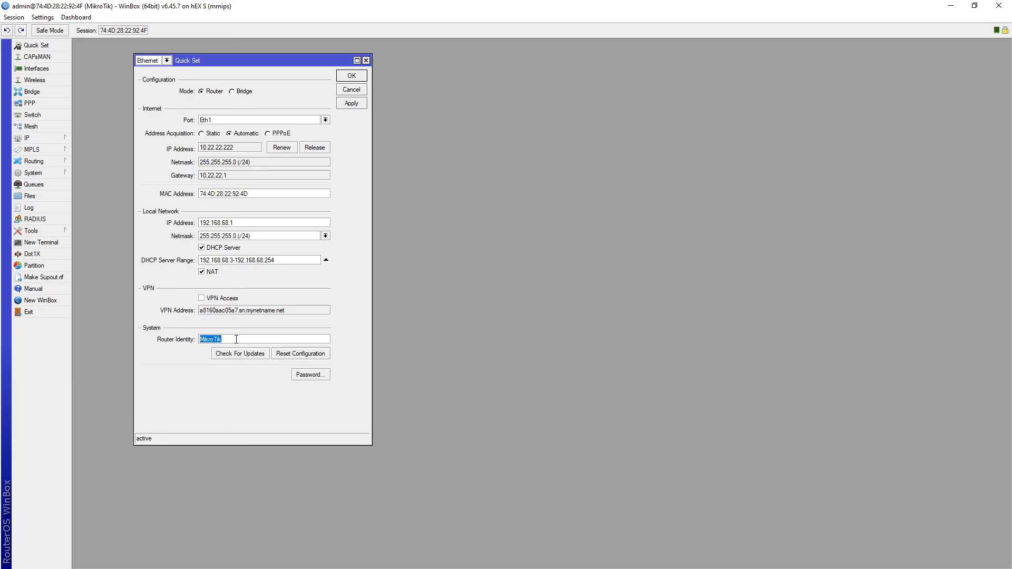
mouse_move(451, 181)
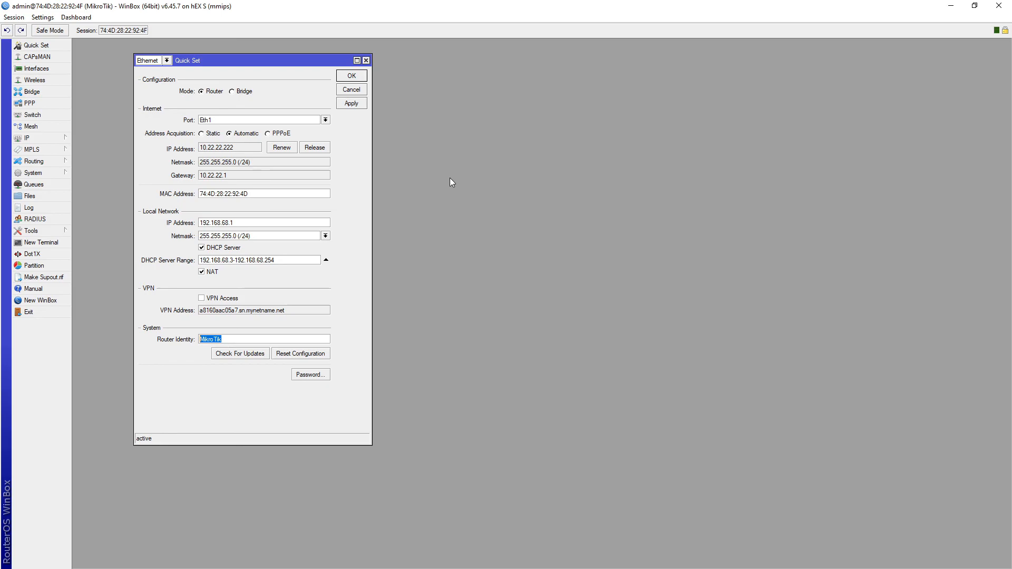